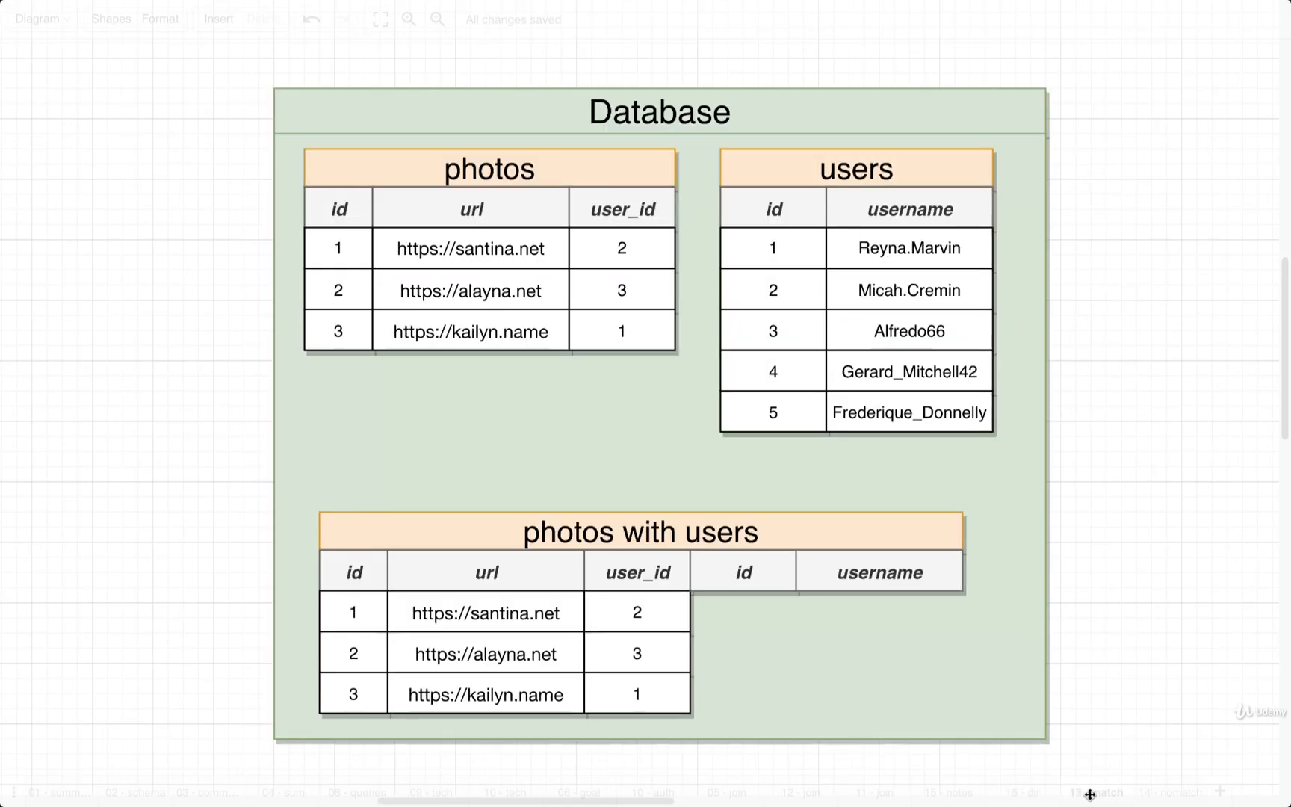
mouse_move(1115, 392)
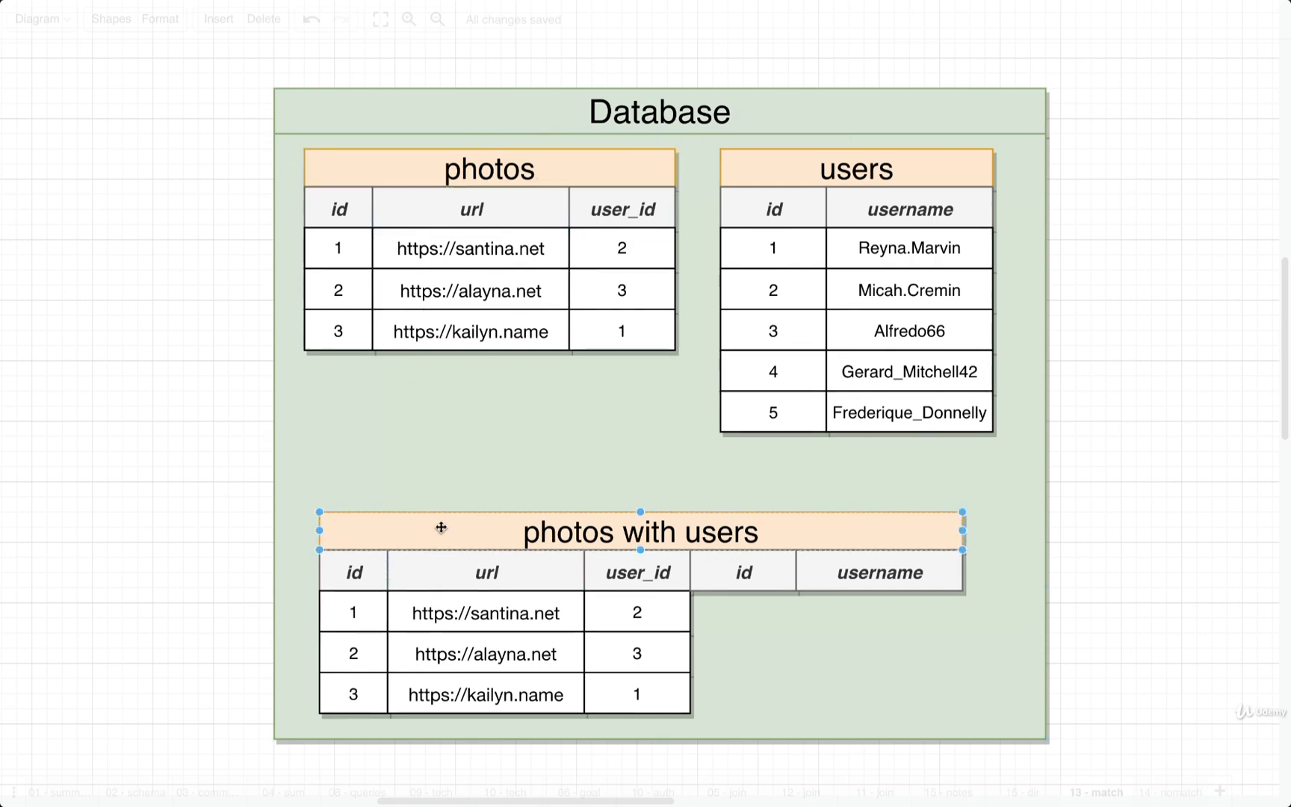
mouse_move(655, 543)
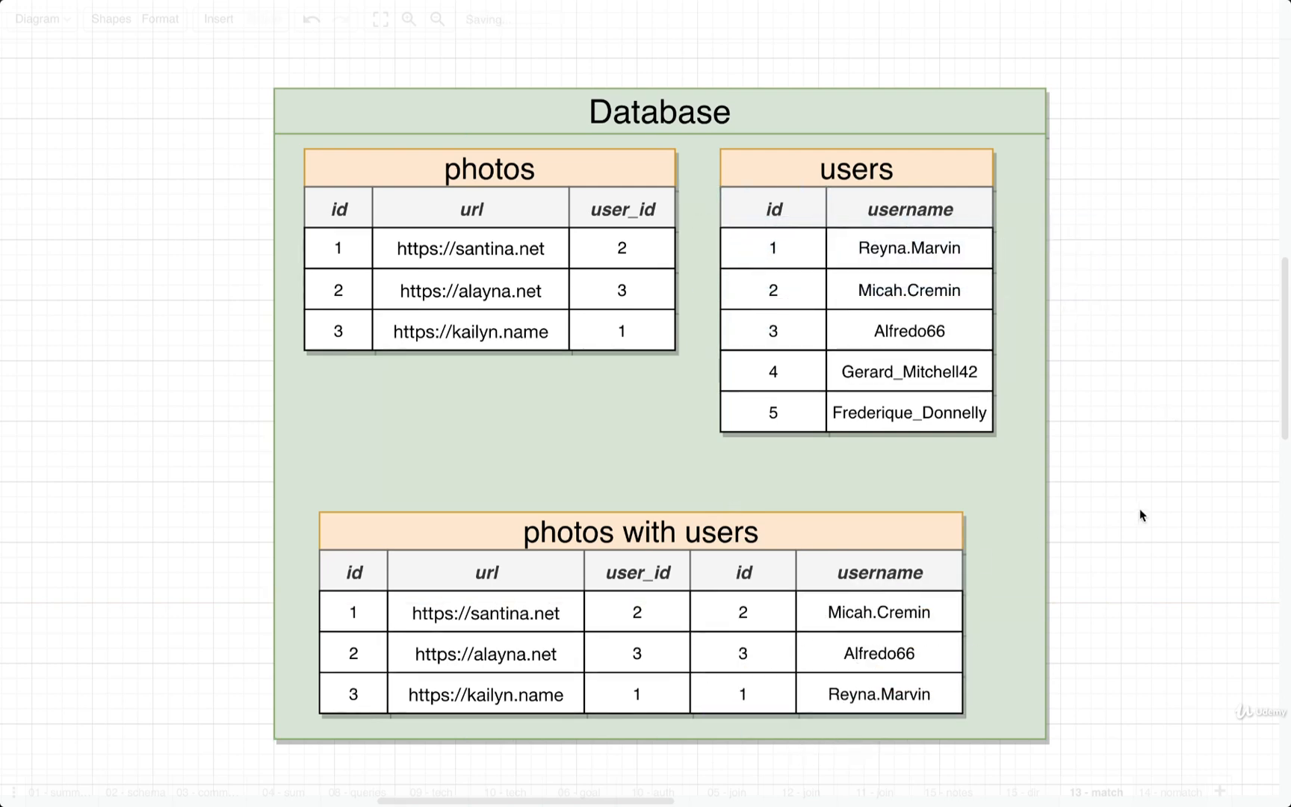
- Scroll down the diagram canvas and click into the joined photos–users table
scroll("down", 3)
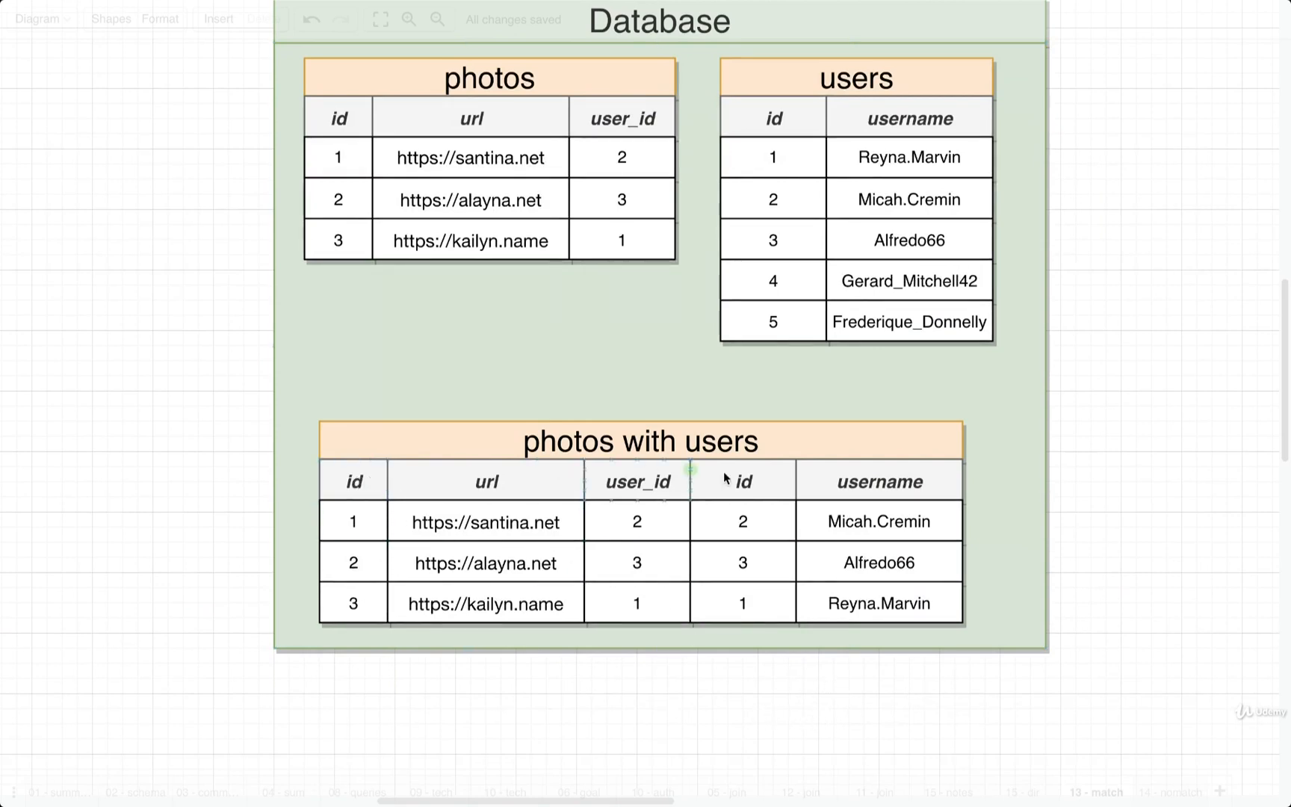
left_click(878, 481)
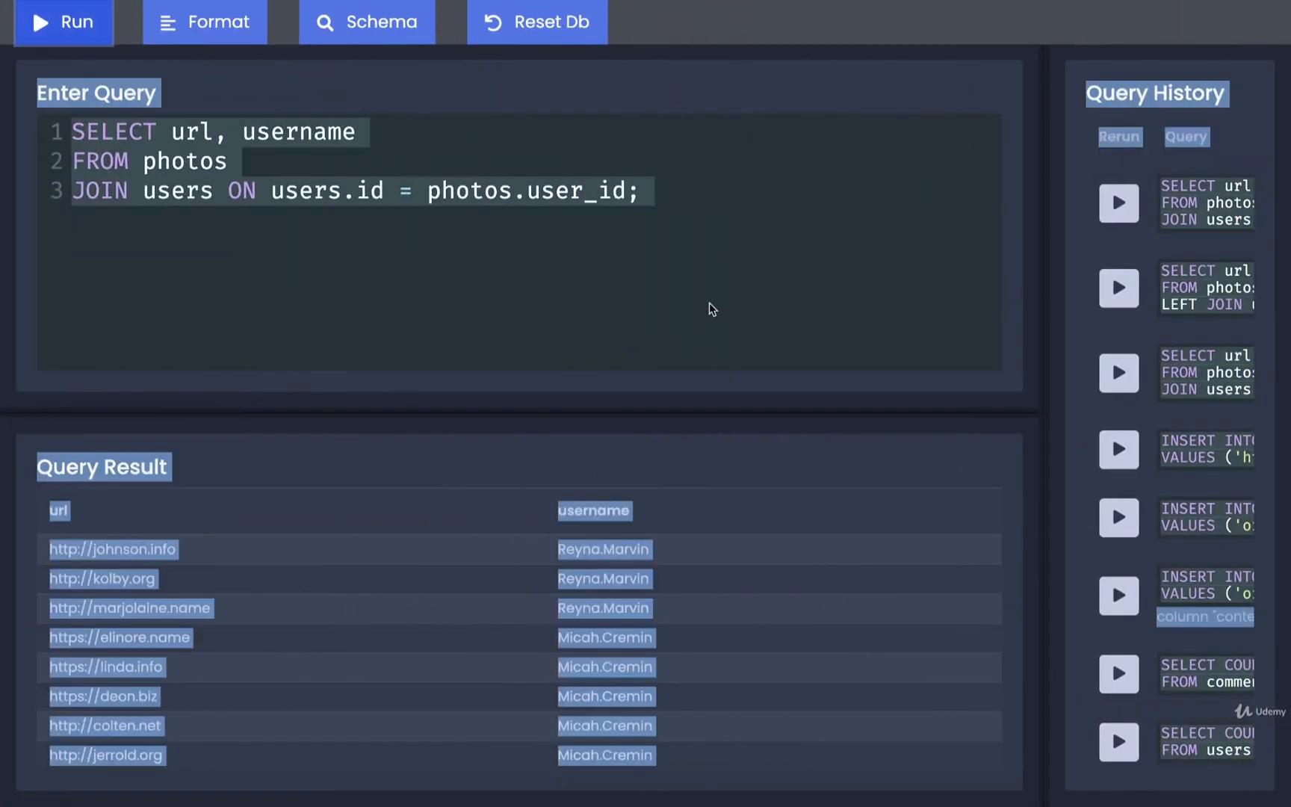
- Write SELECT url, username FROM photos JOIN users ON users.id = photos.user_id; in a cleared editor
left_click(63, 22)
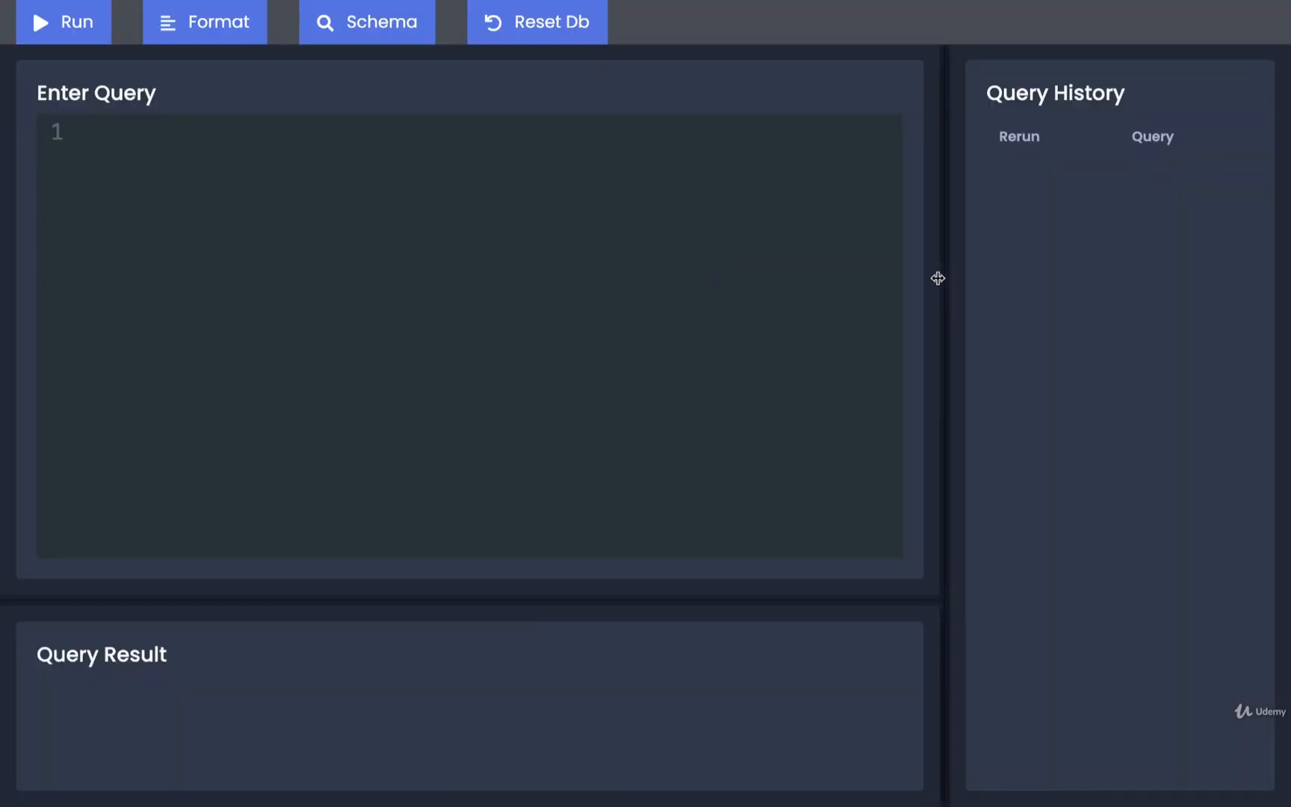
type("SELECT url, username")
type("FROM")
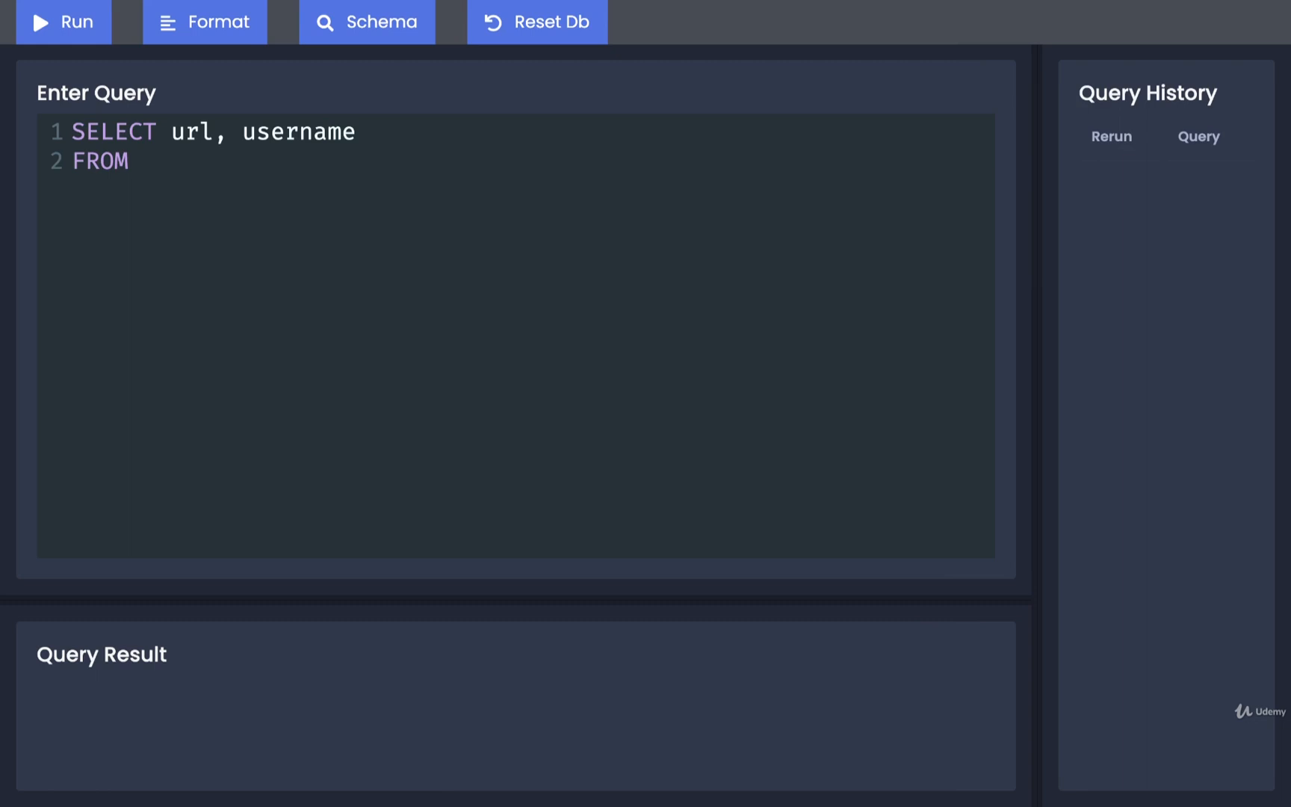
type("photos")
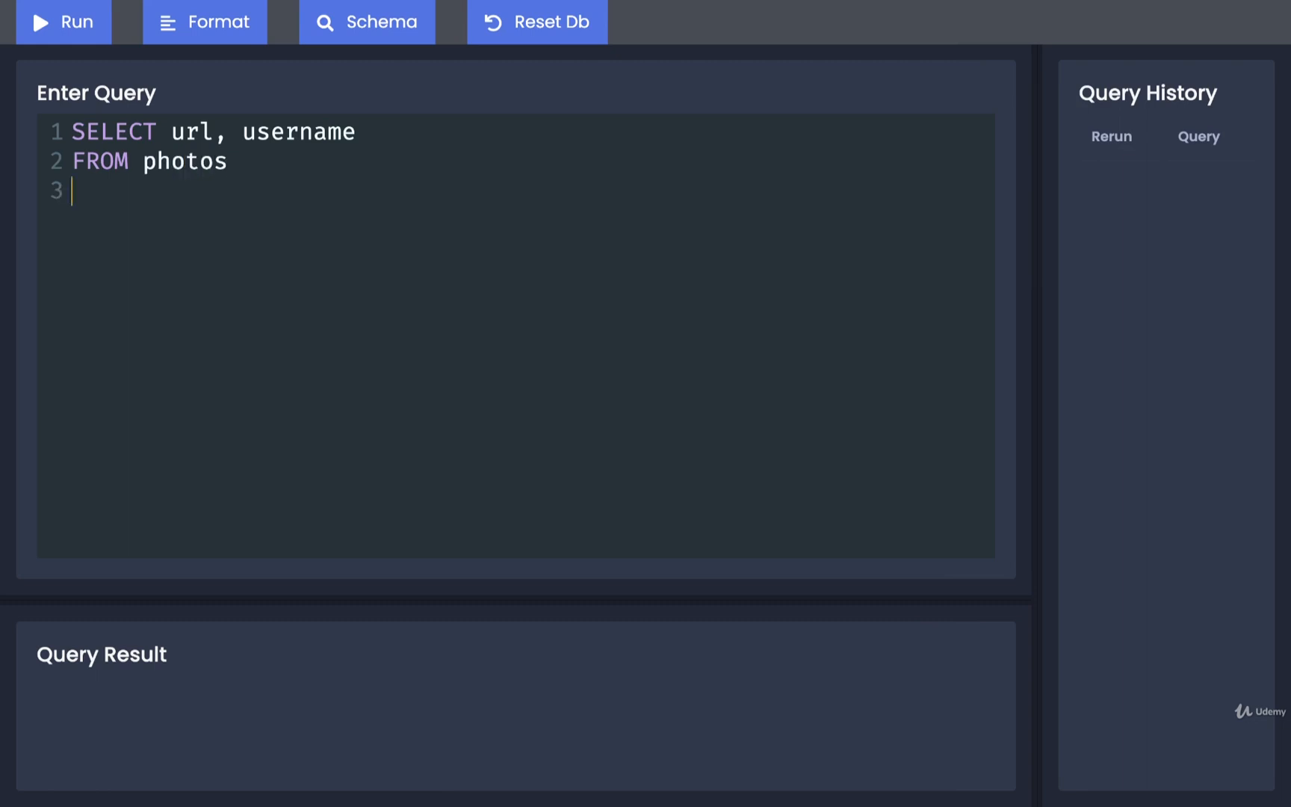
type("JOIN users")
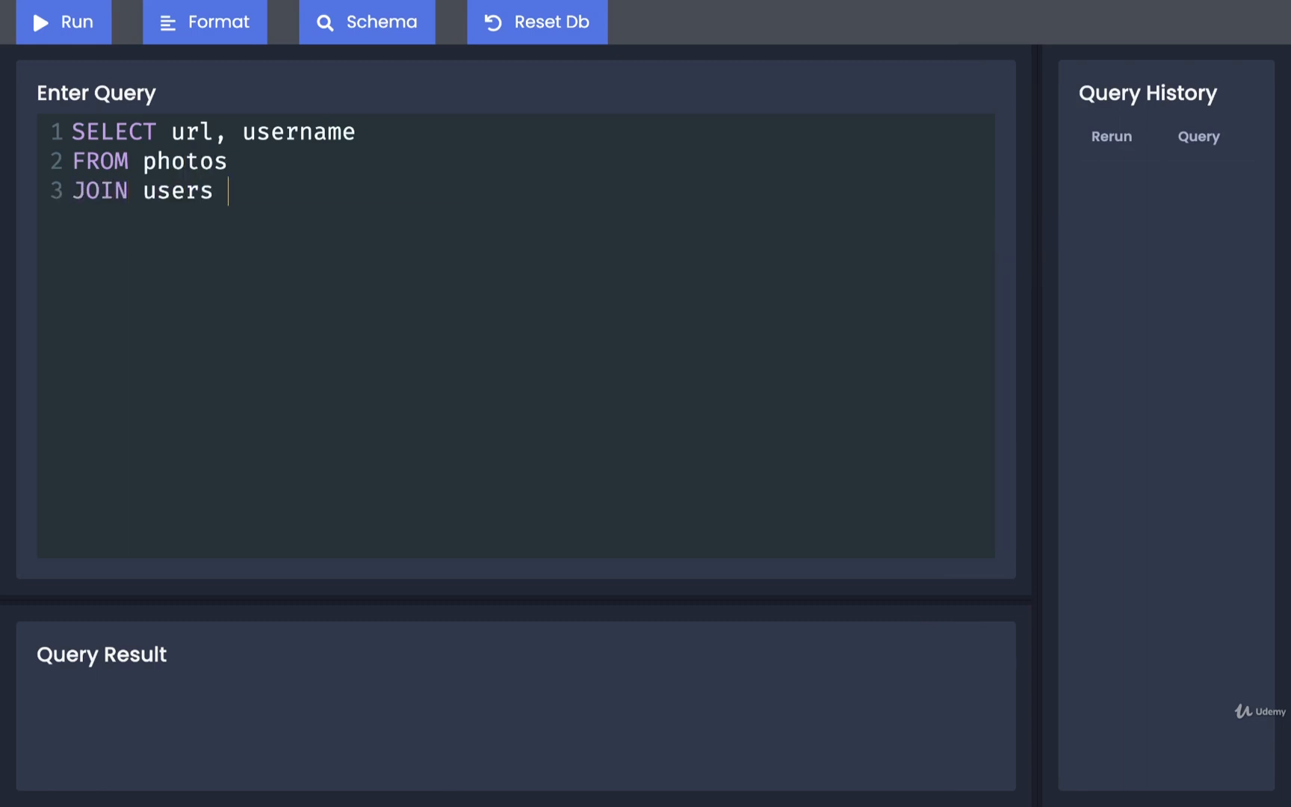
type("ON users.")
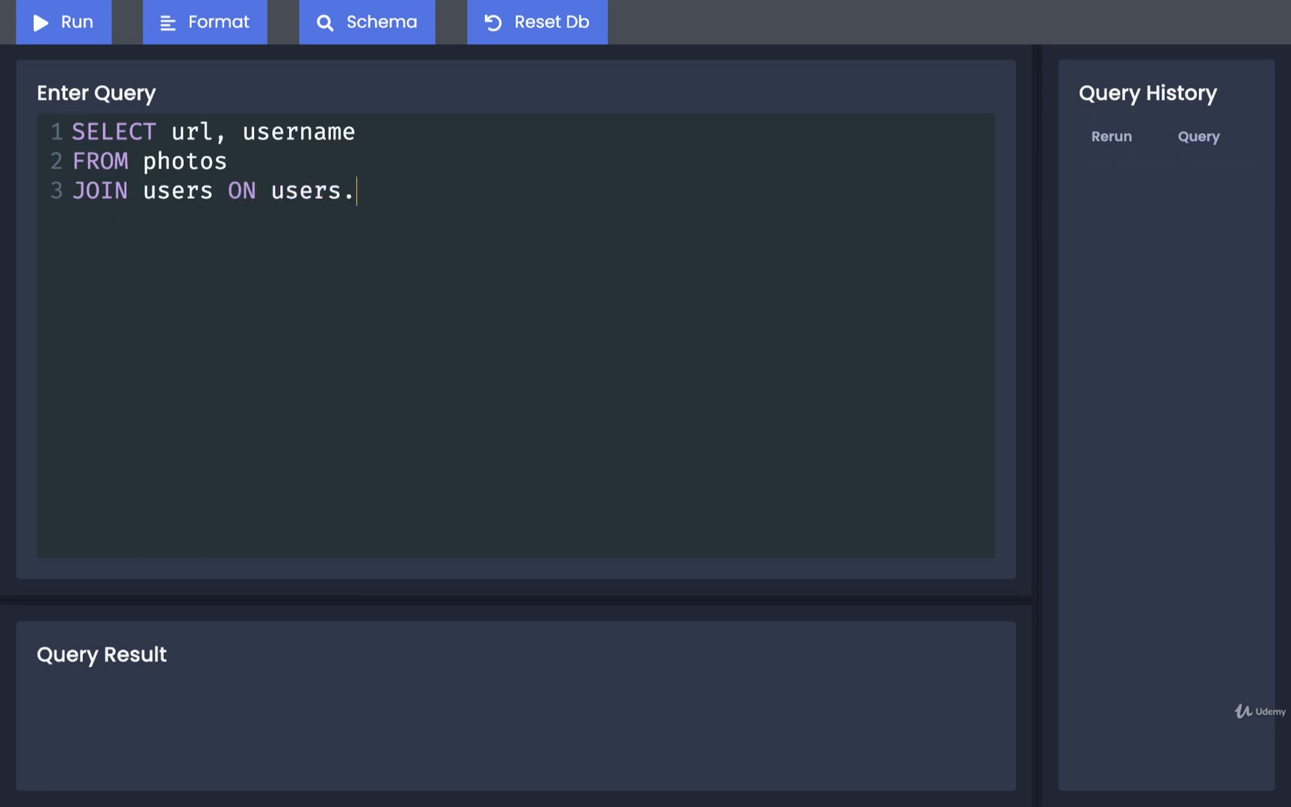
type("id =")
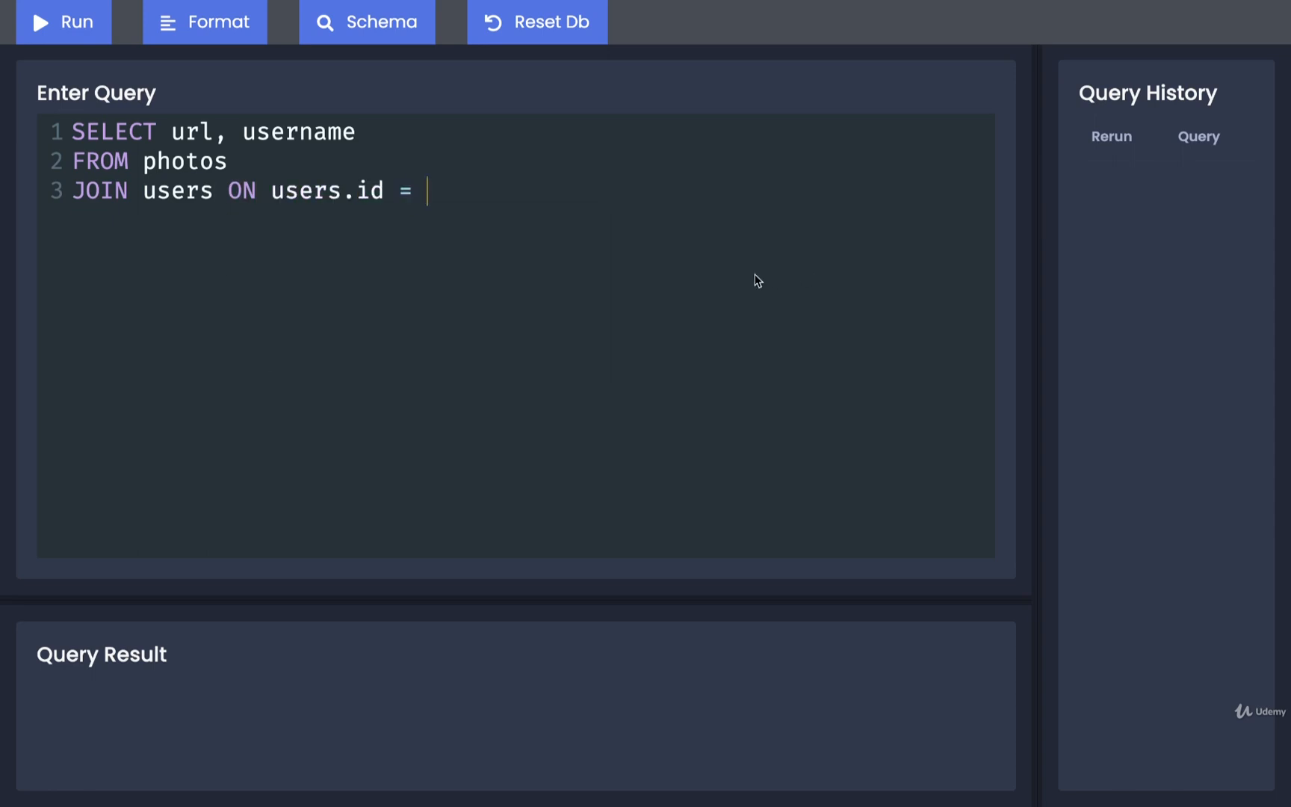
double_click(183, 161)
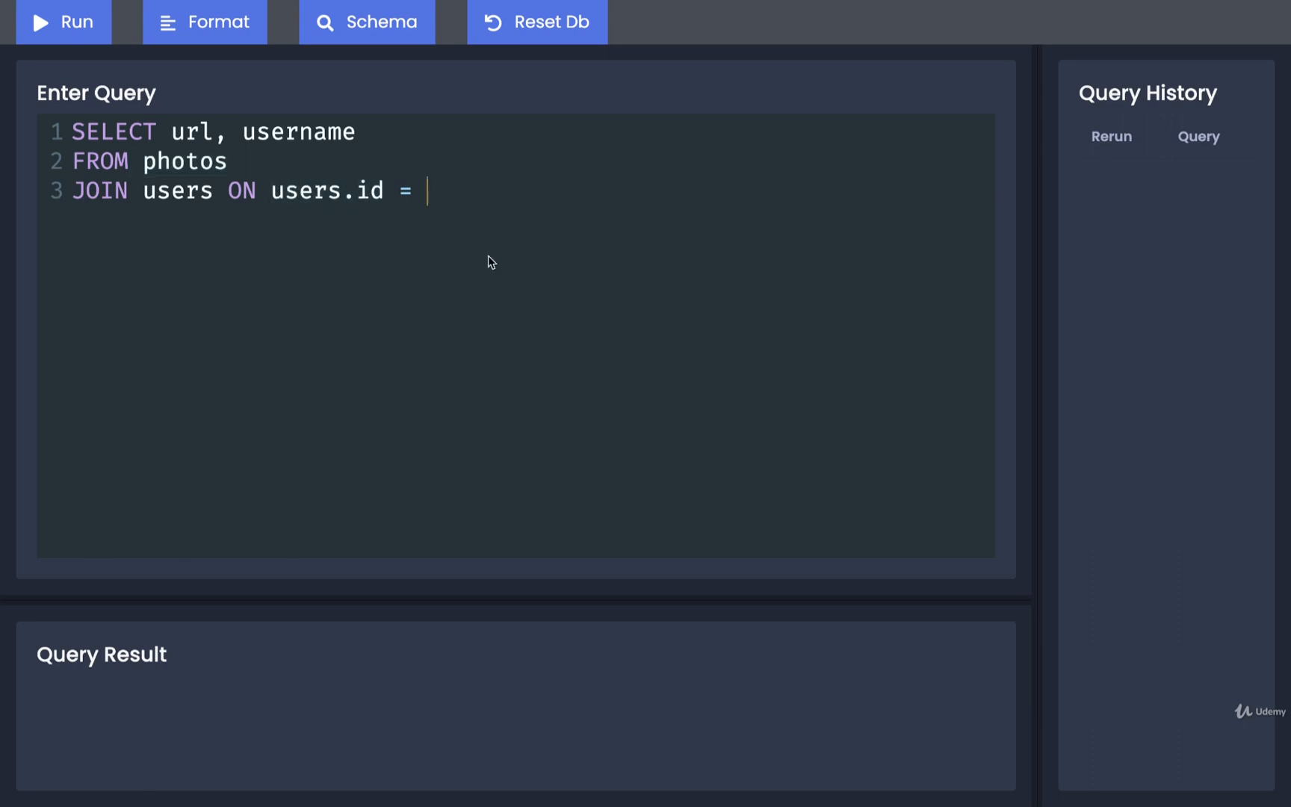
type("photos")
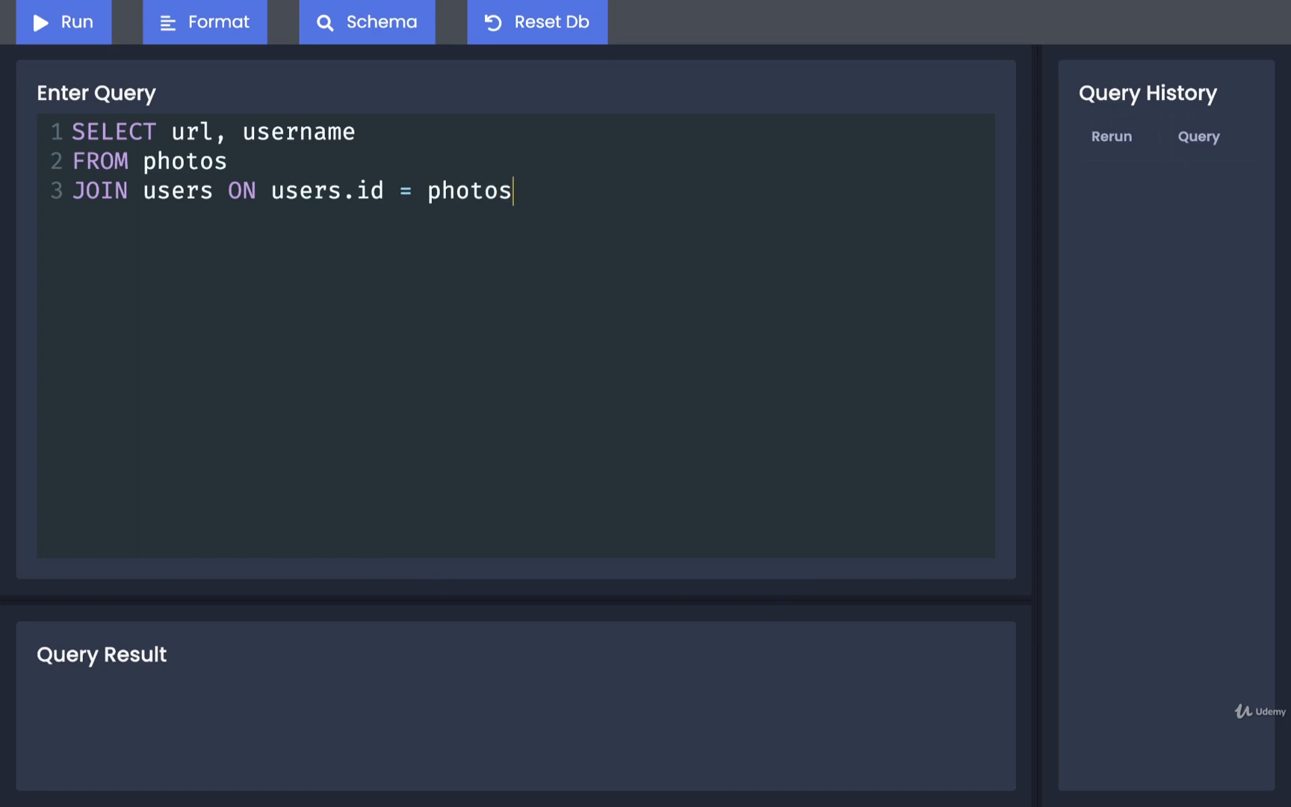
type(".user_")
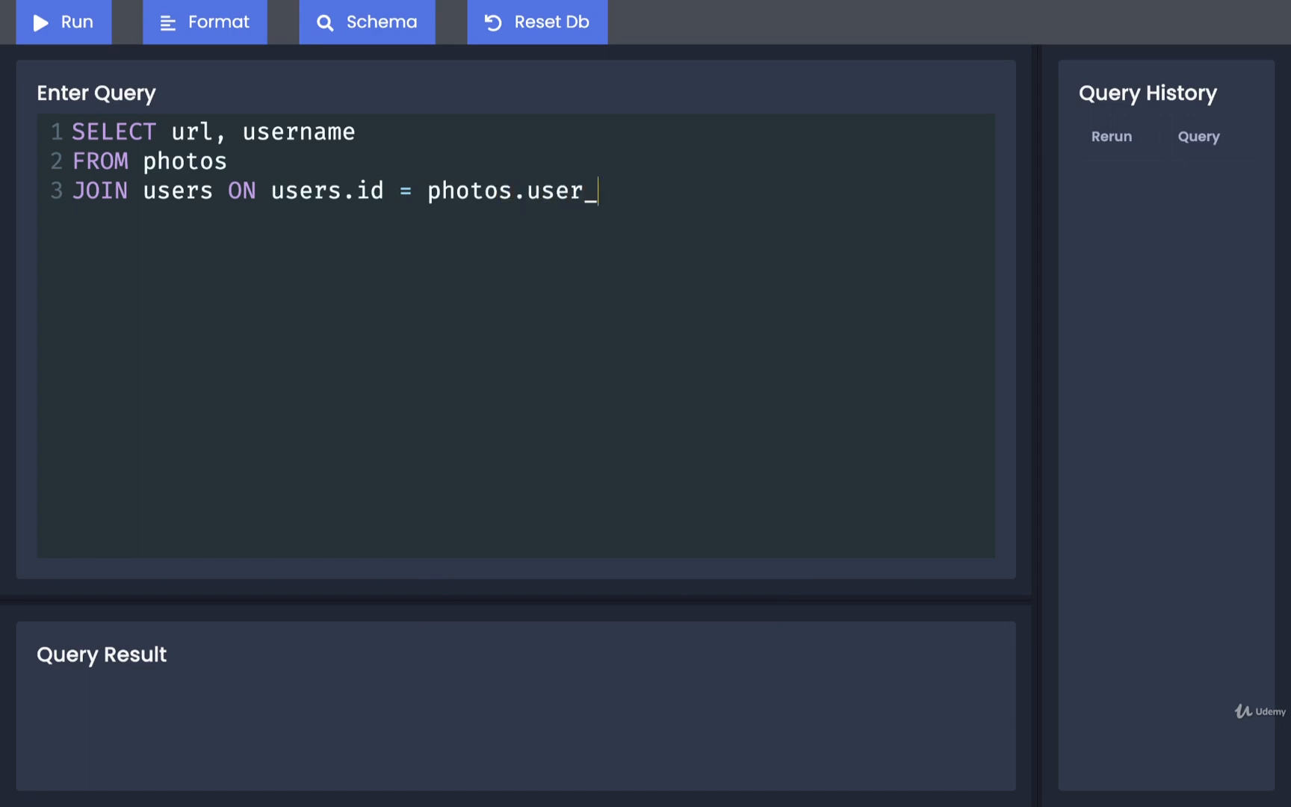
type("id;")
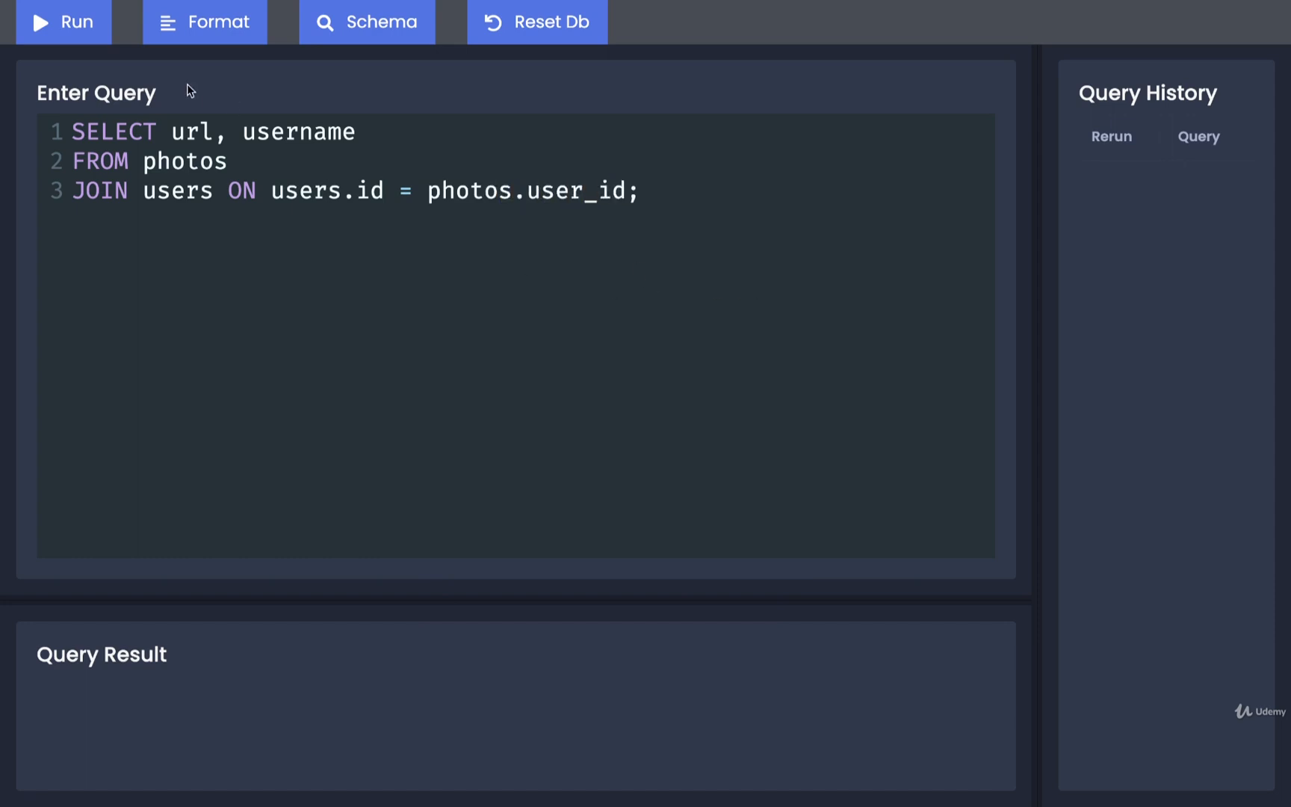
left_click(63, 22)
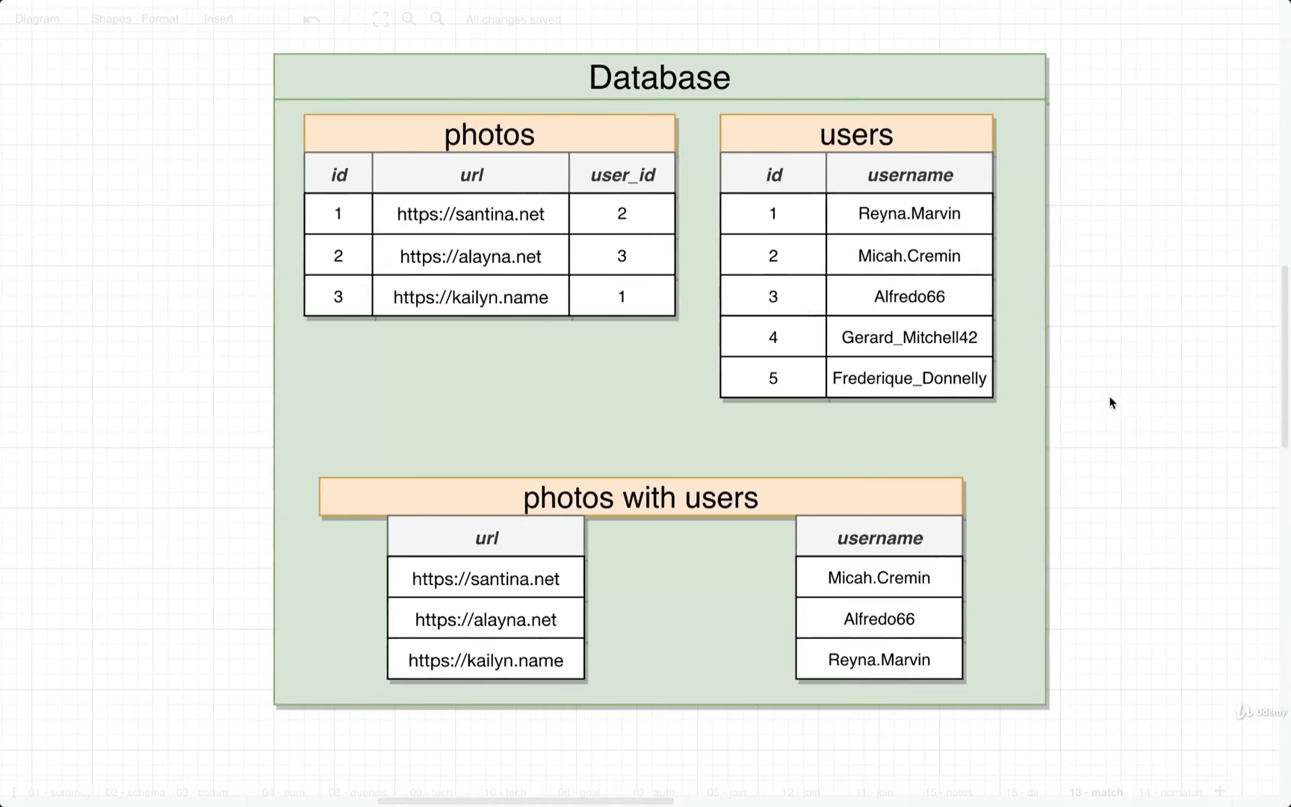
mouse_move(1116, 398)
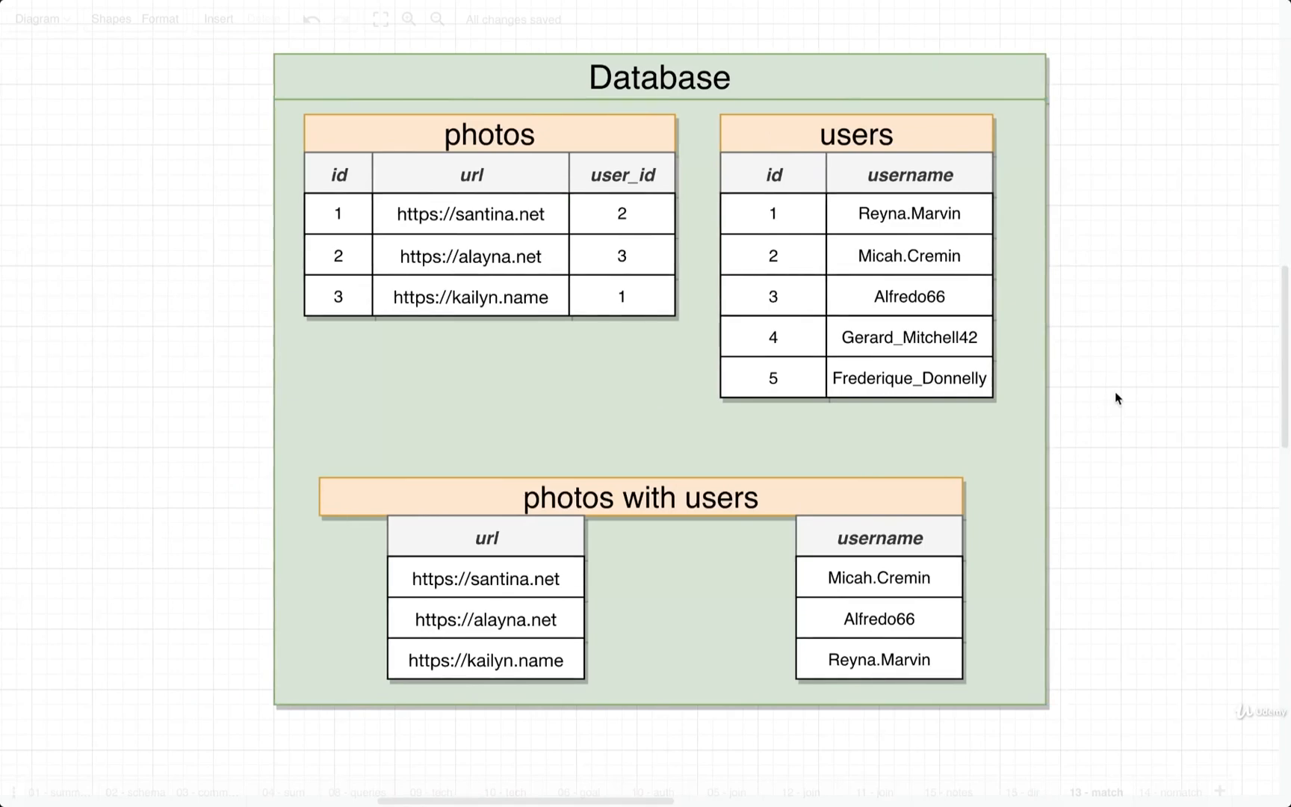
- Go to the page showing photo 4 with a NULL user_id and an empty joined table
left_click(489, 134)
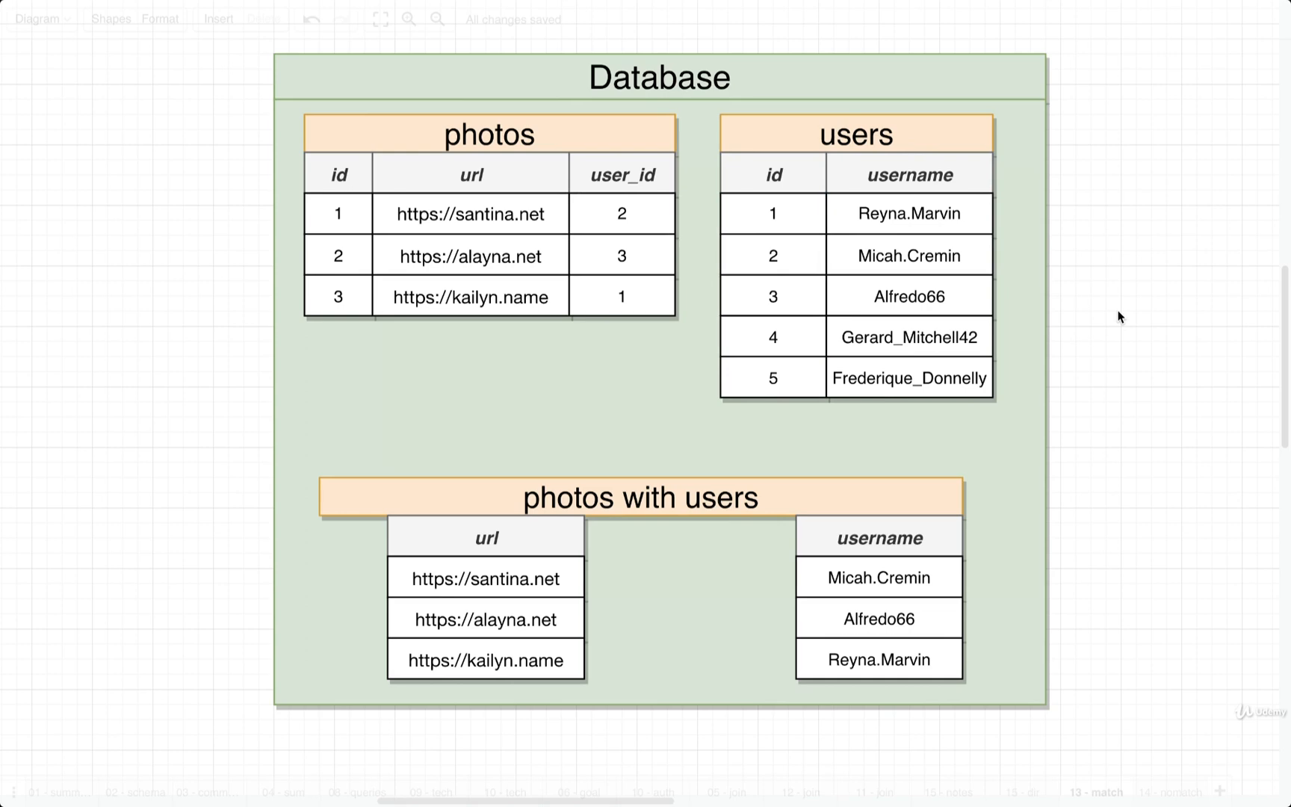
left_click(489, 134)
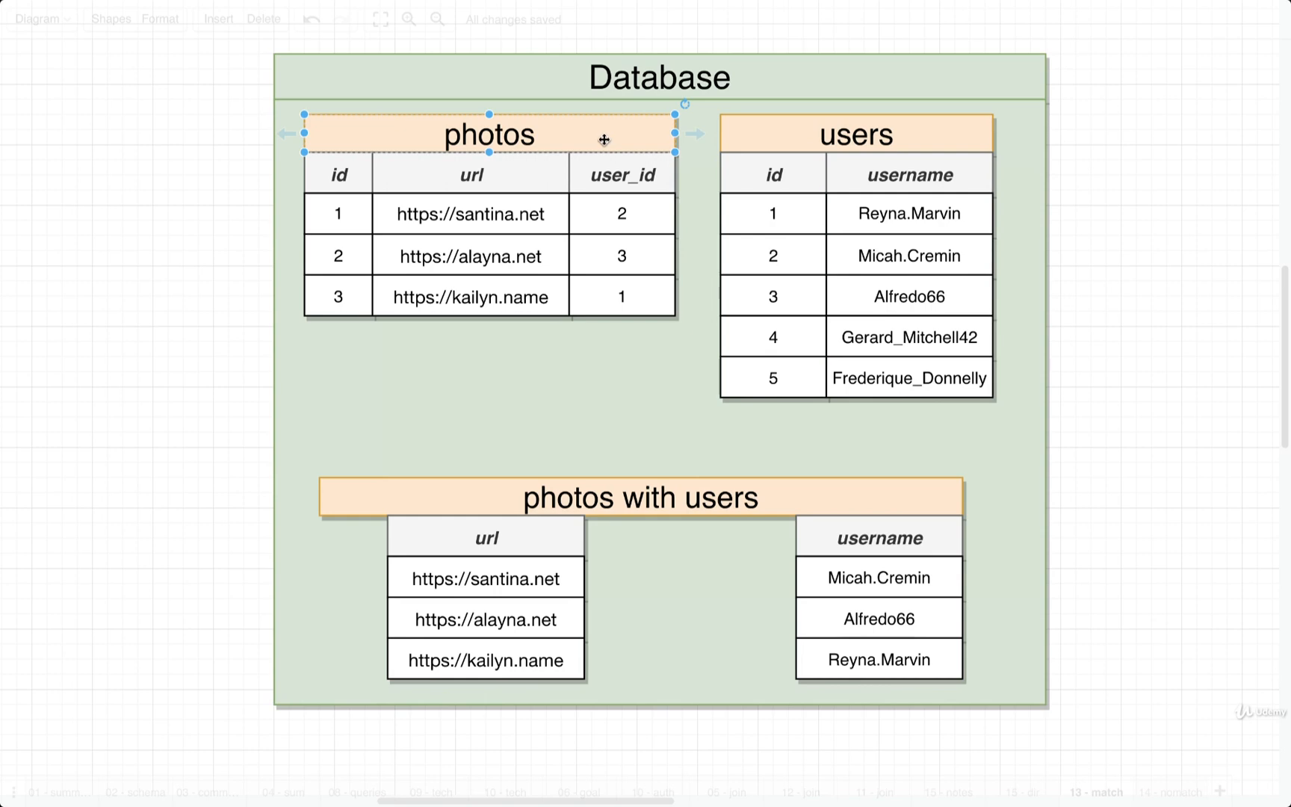
mouse_move(1067, 665)
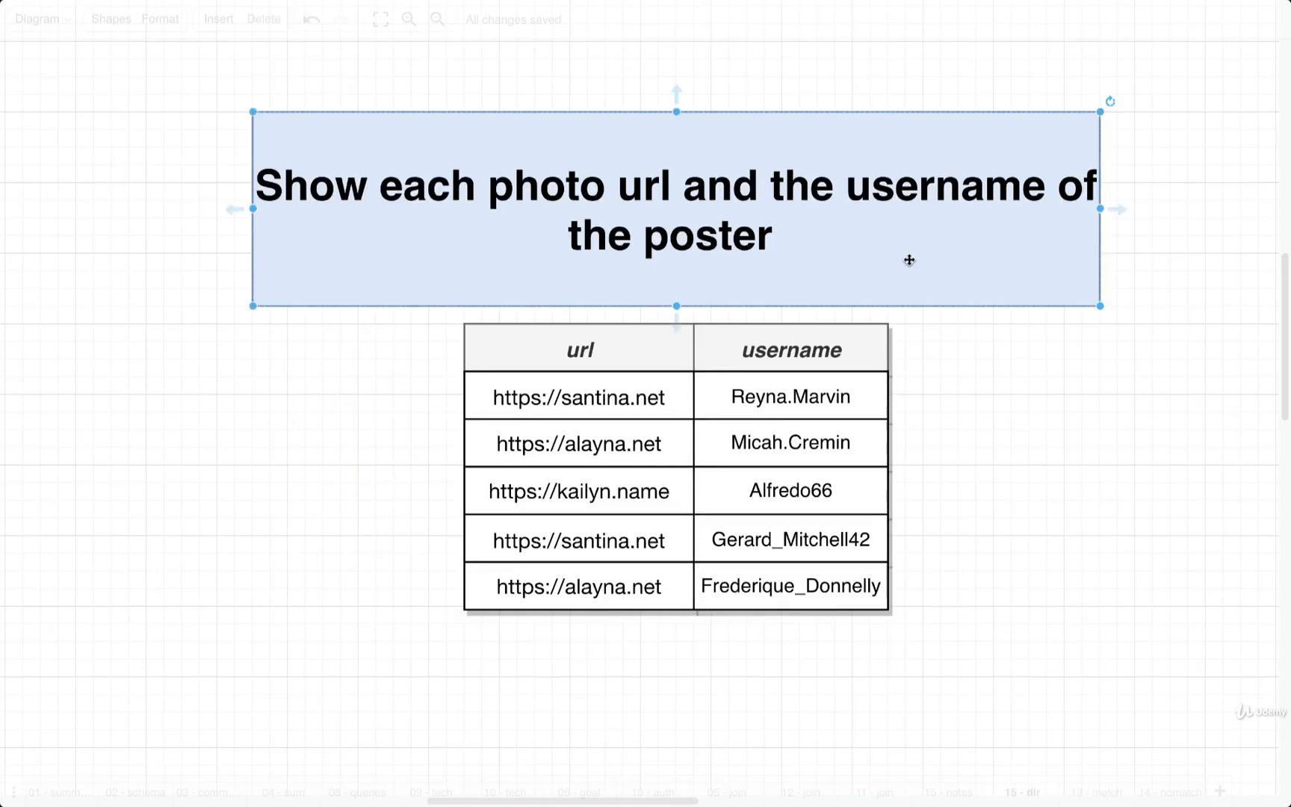
mouse_move(740, 272)
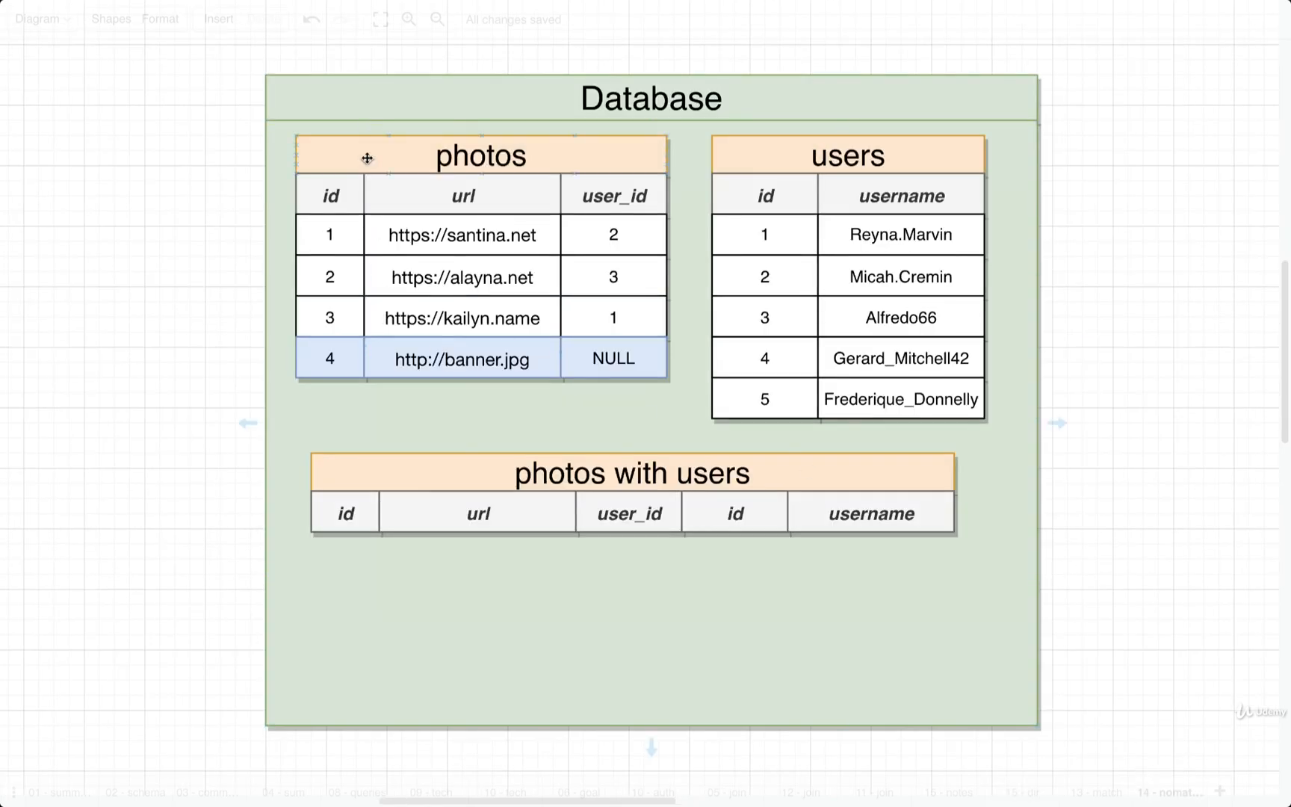
left_click(480, 154)
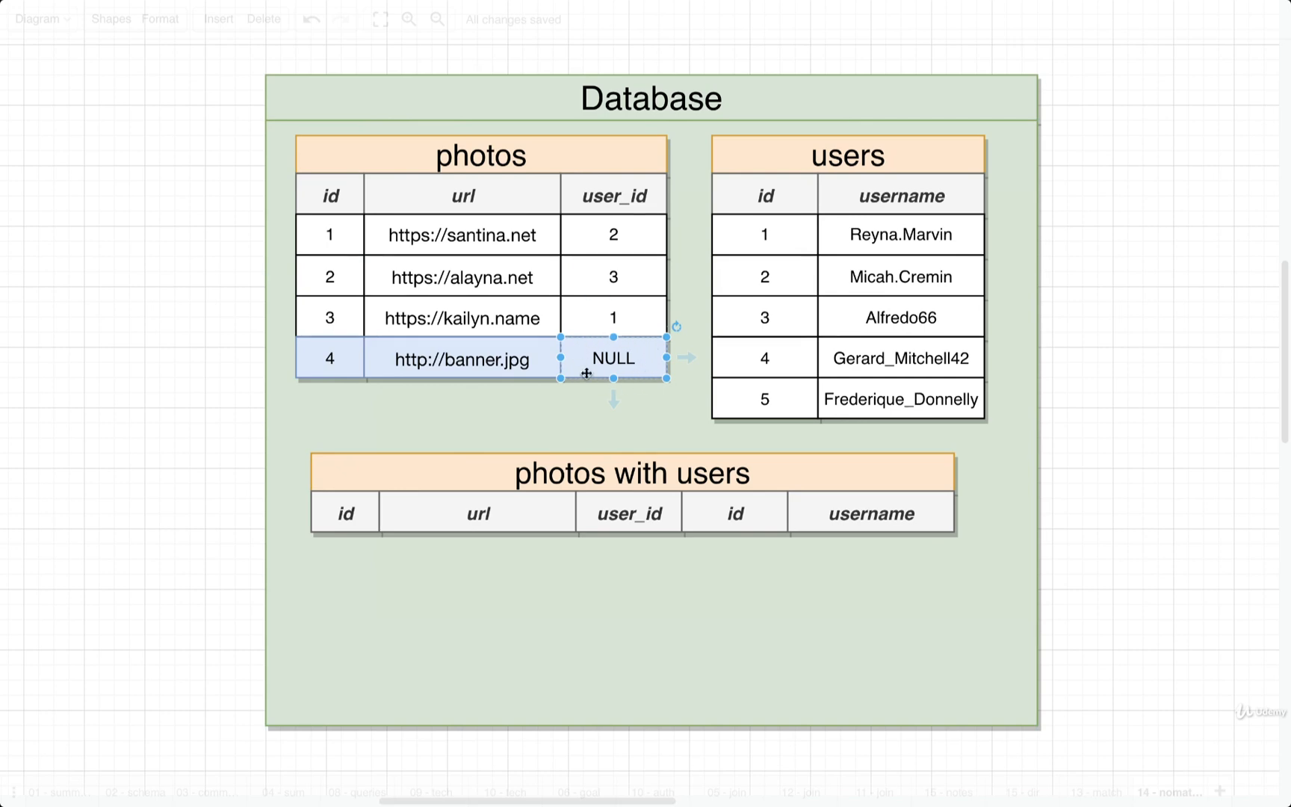
mouse_move(628, 342)
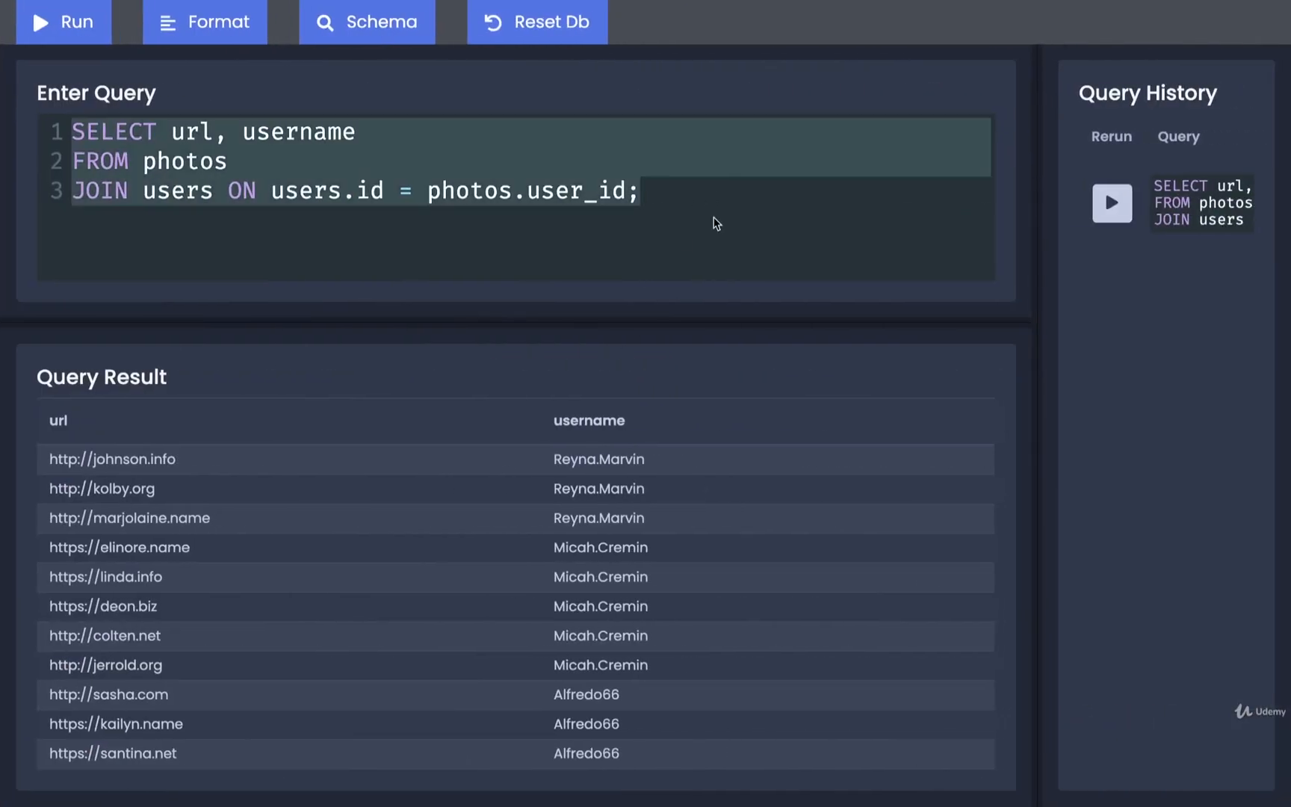
mouse_move(772, 219)
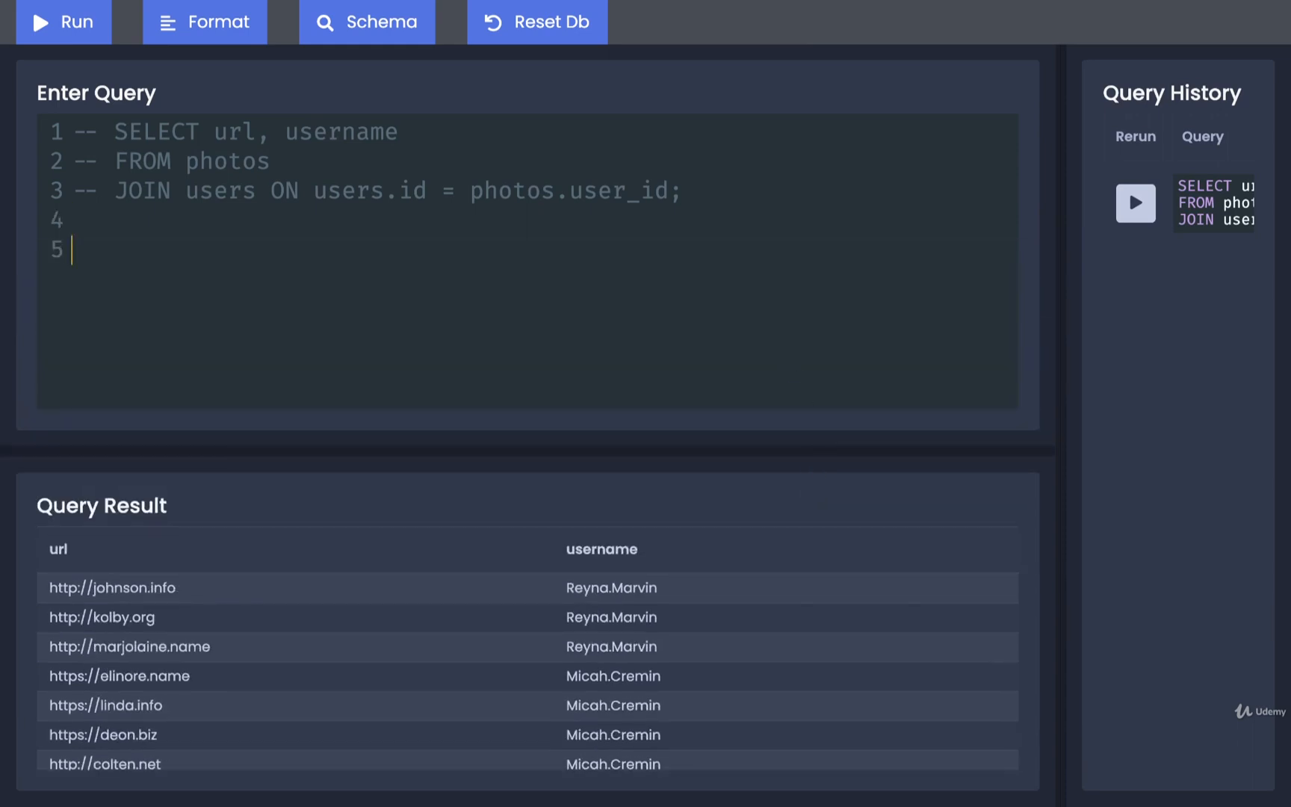
type("INSERT INTO photos")
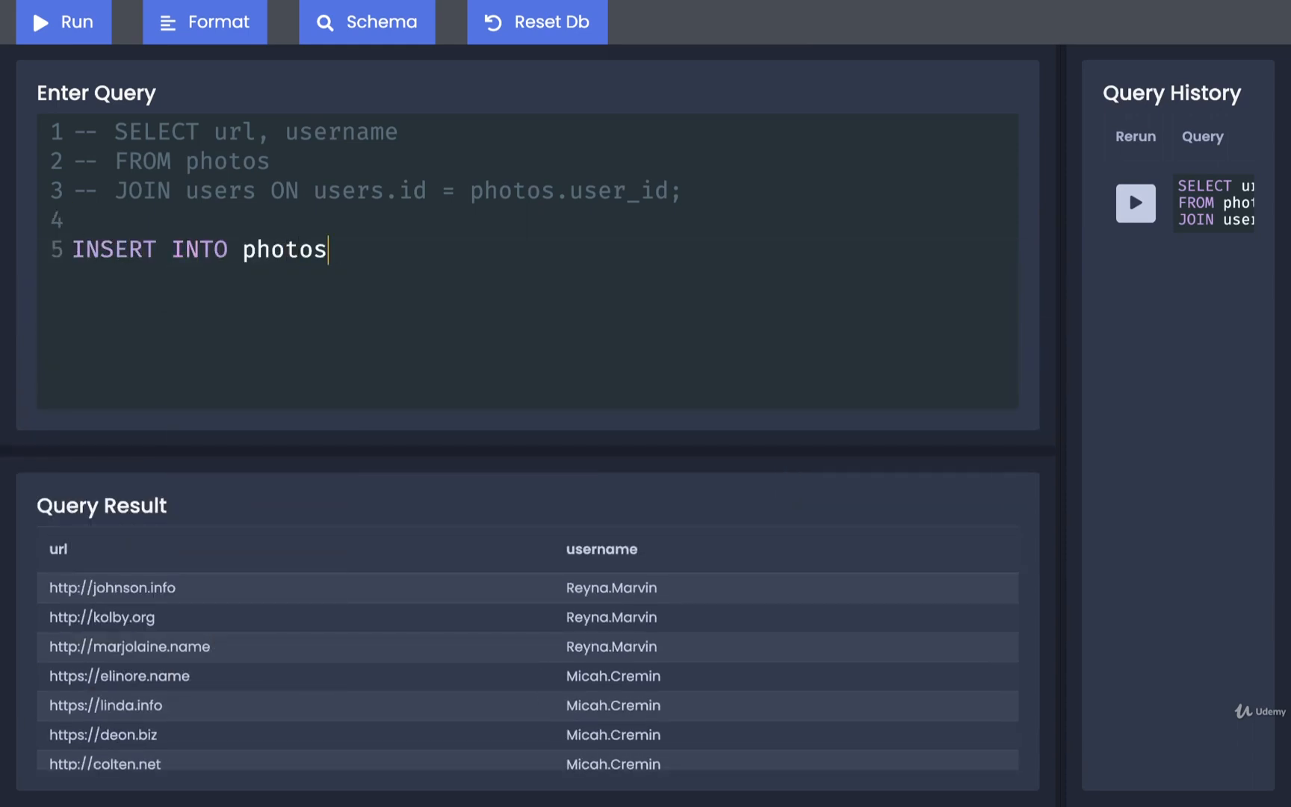
type("(")
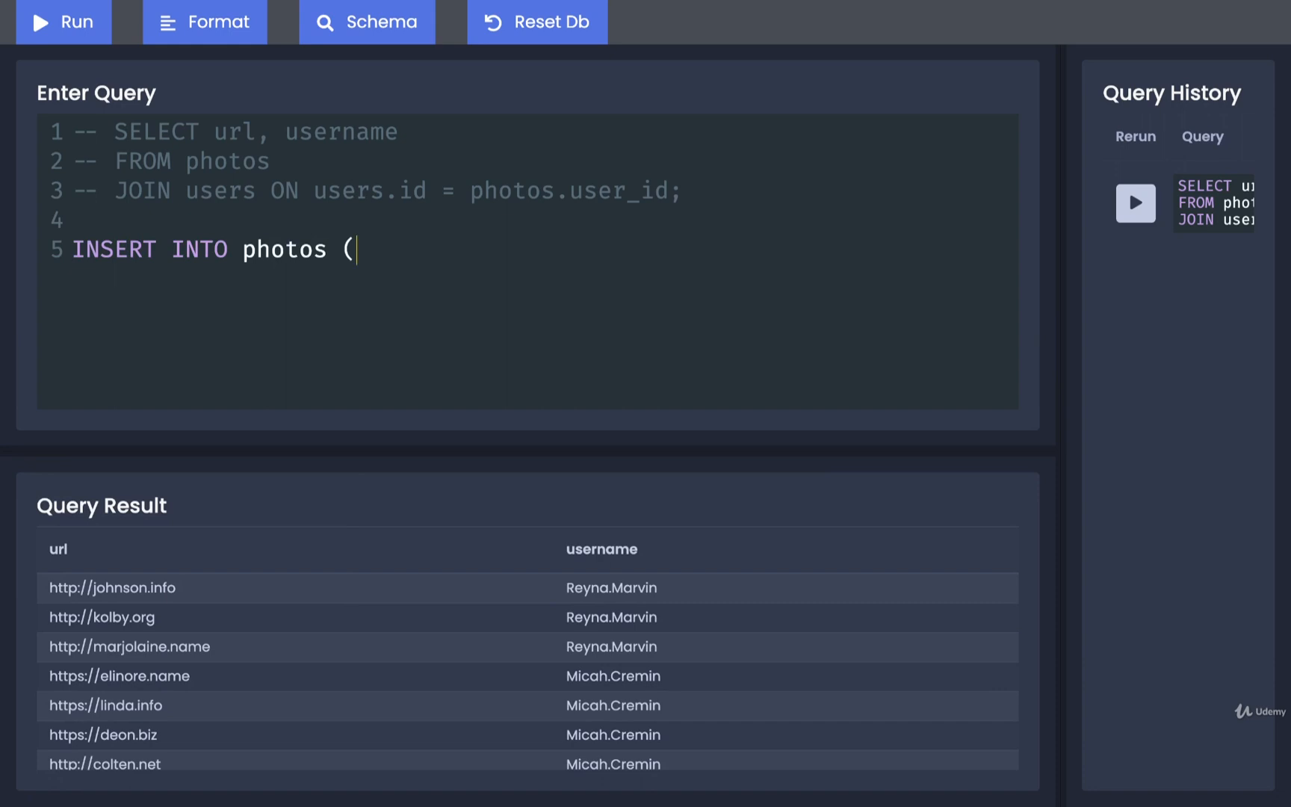
type("url,")
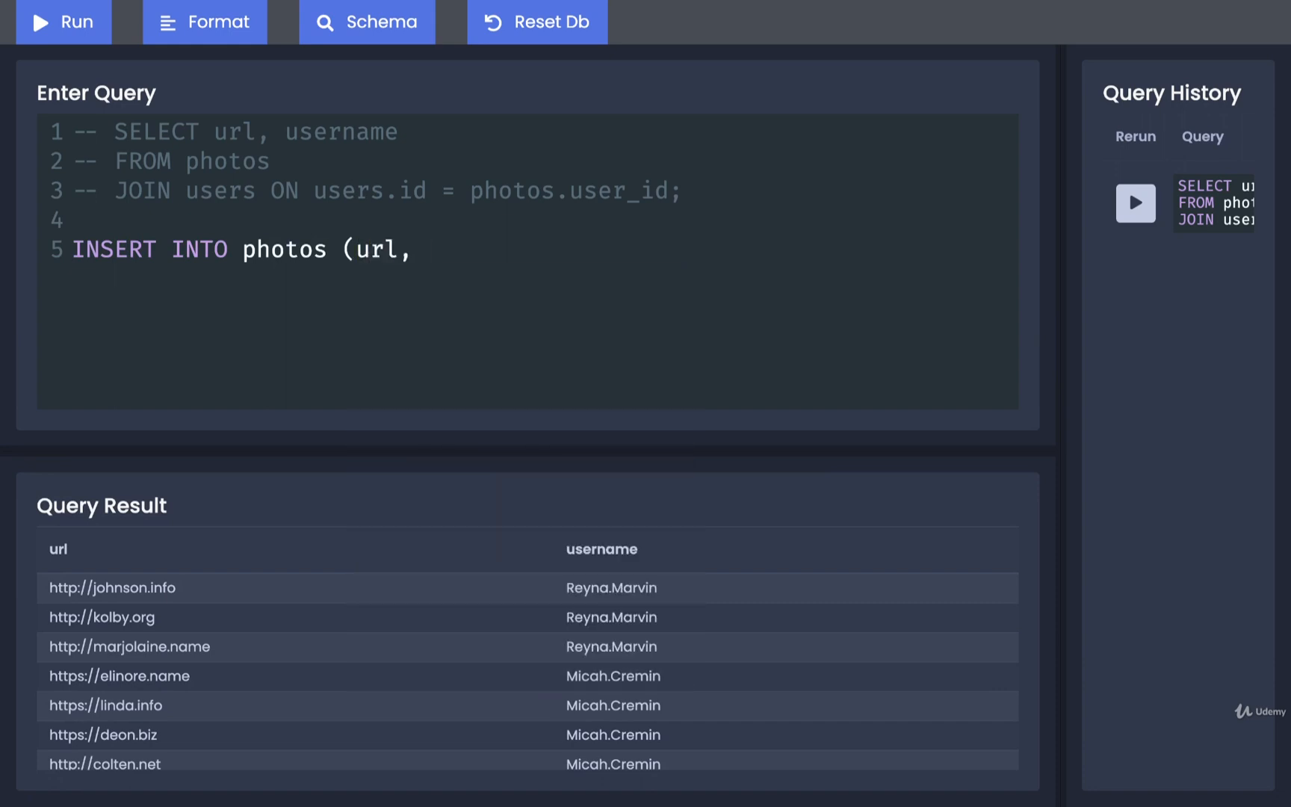
type("user_id)")
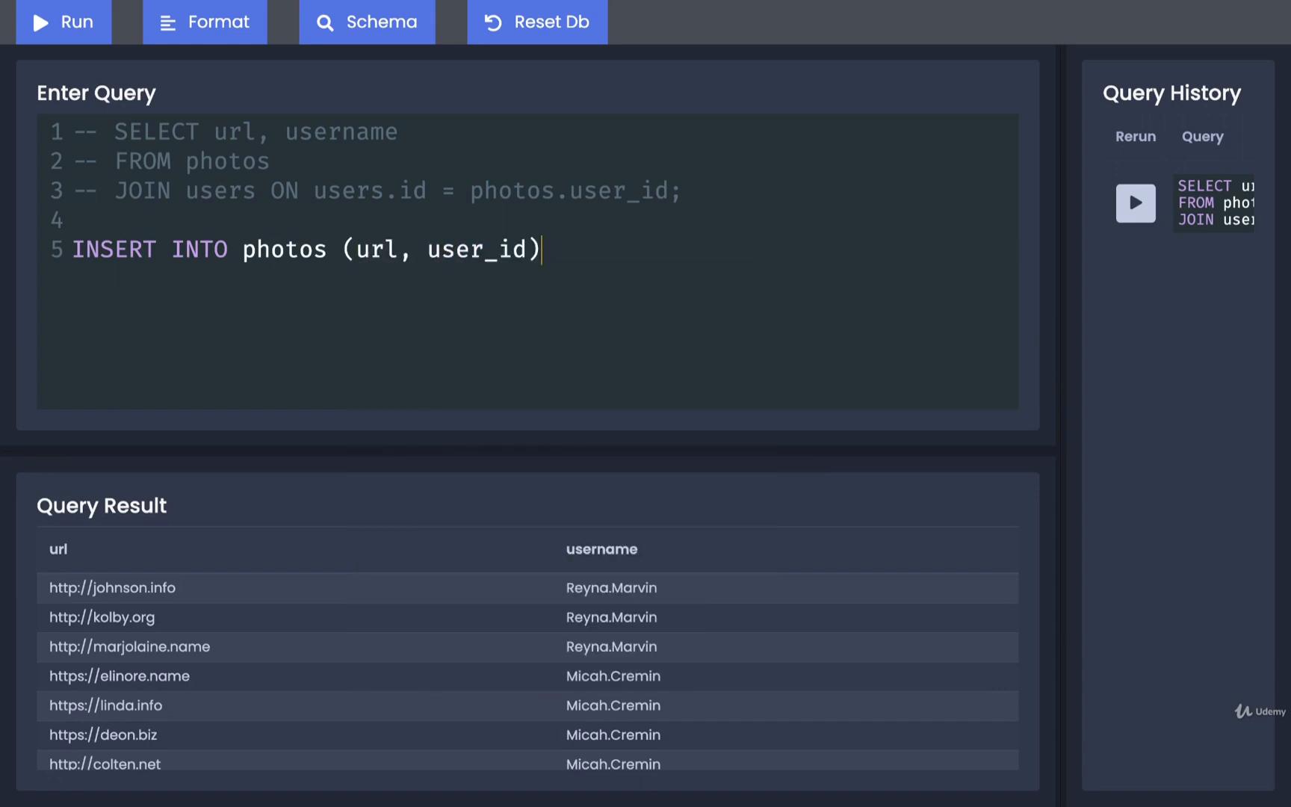
type("VALUES")
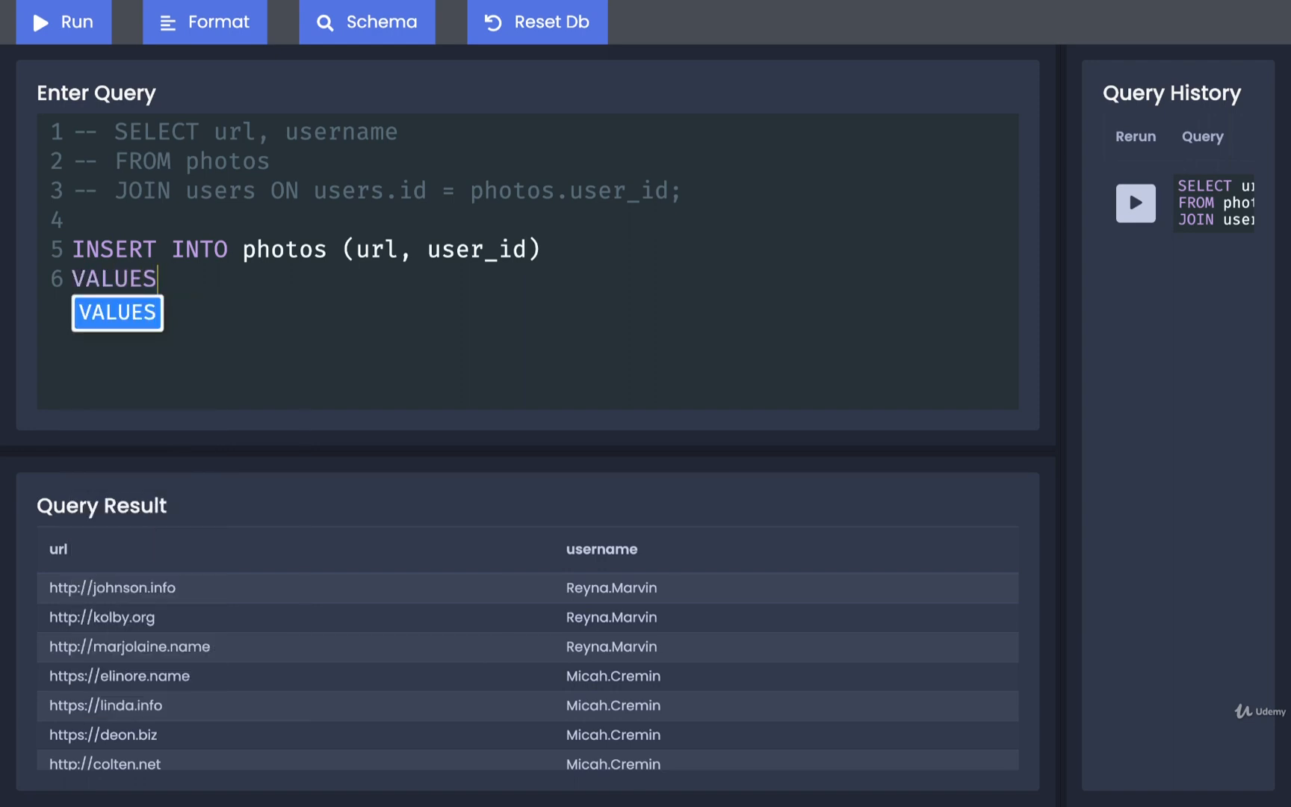
type("(")
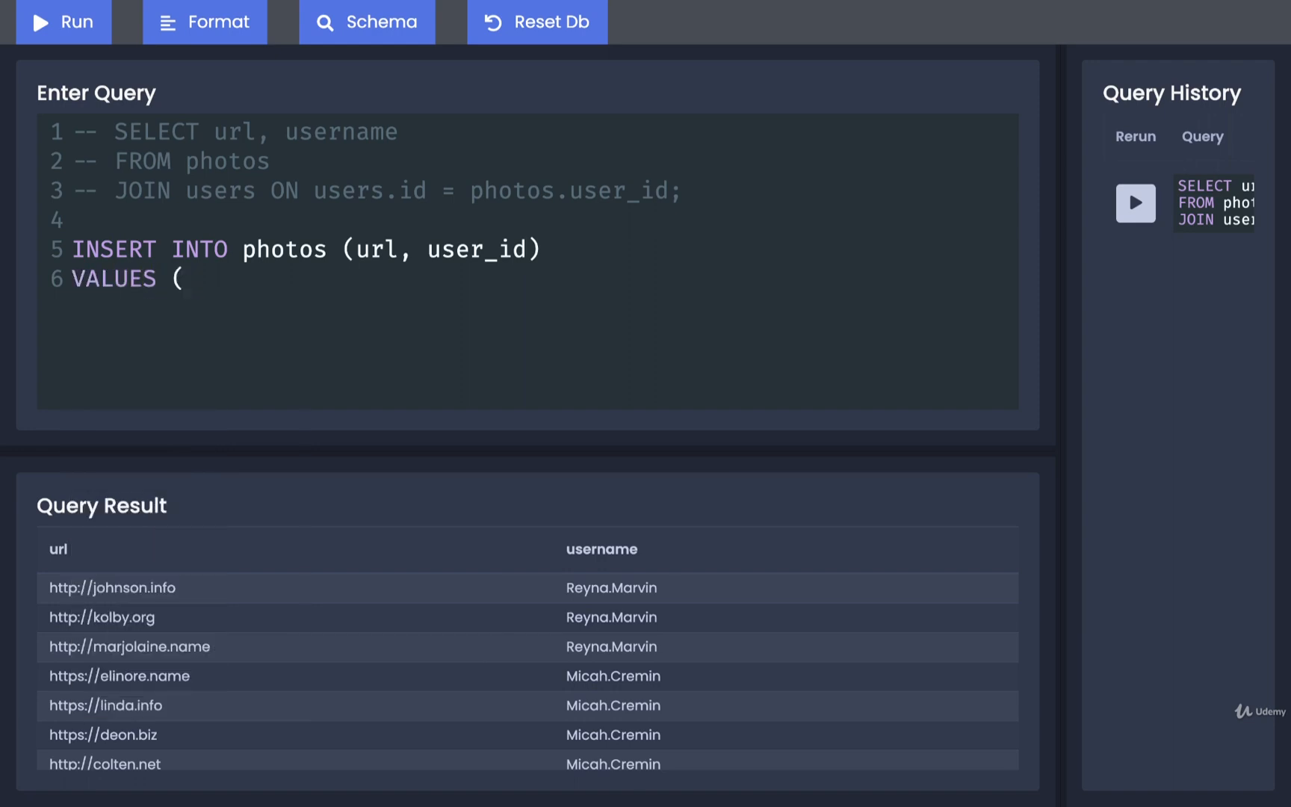
type("'banner")
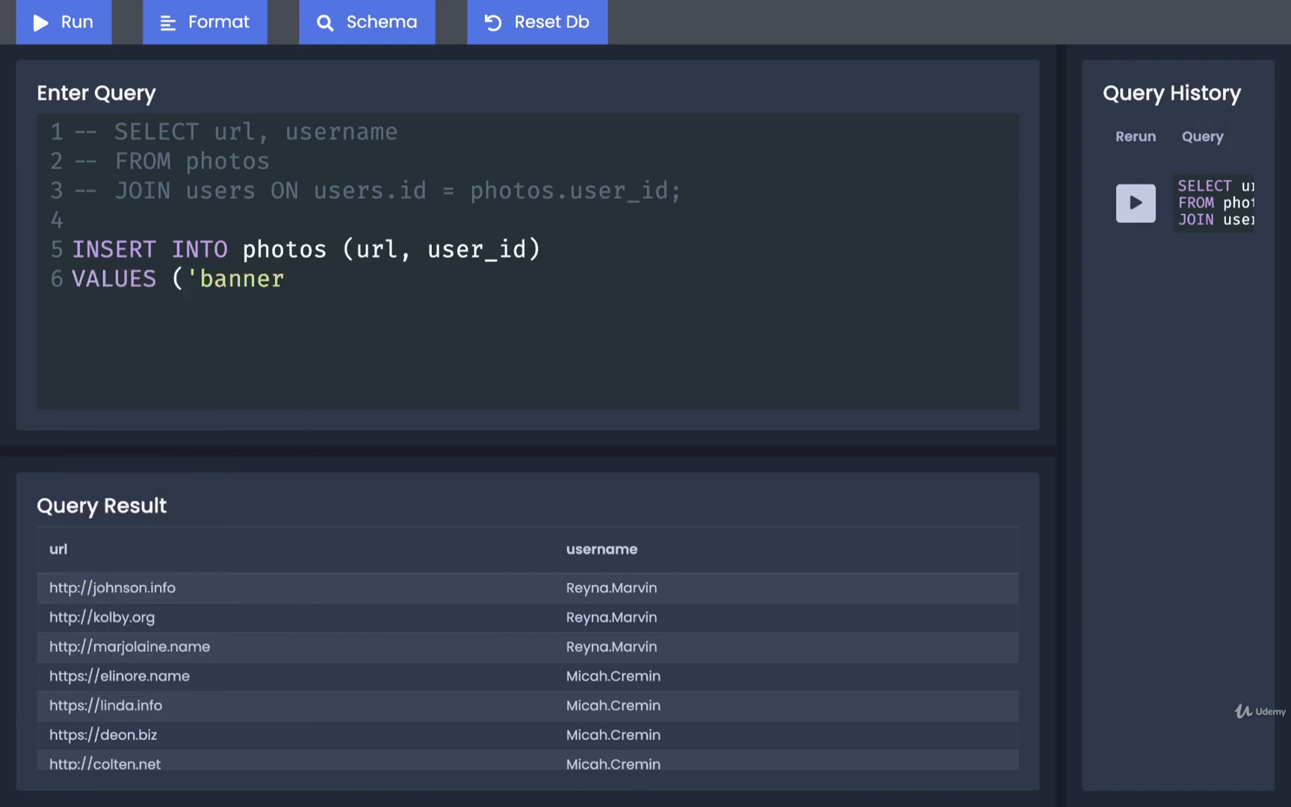
type("https://")
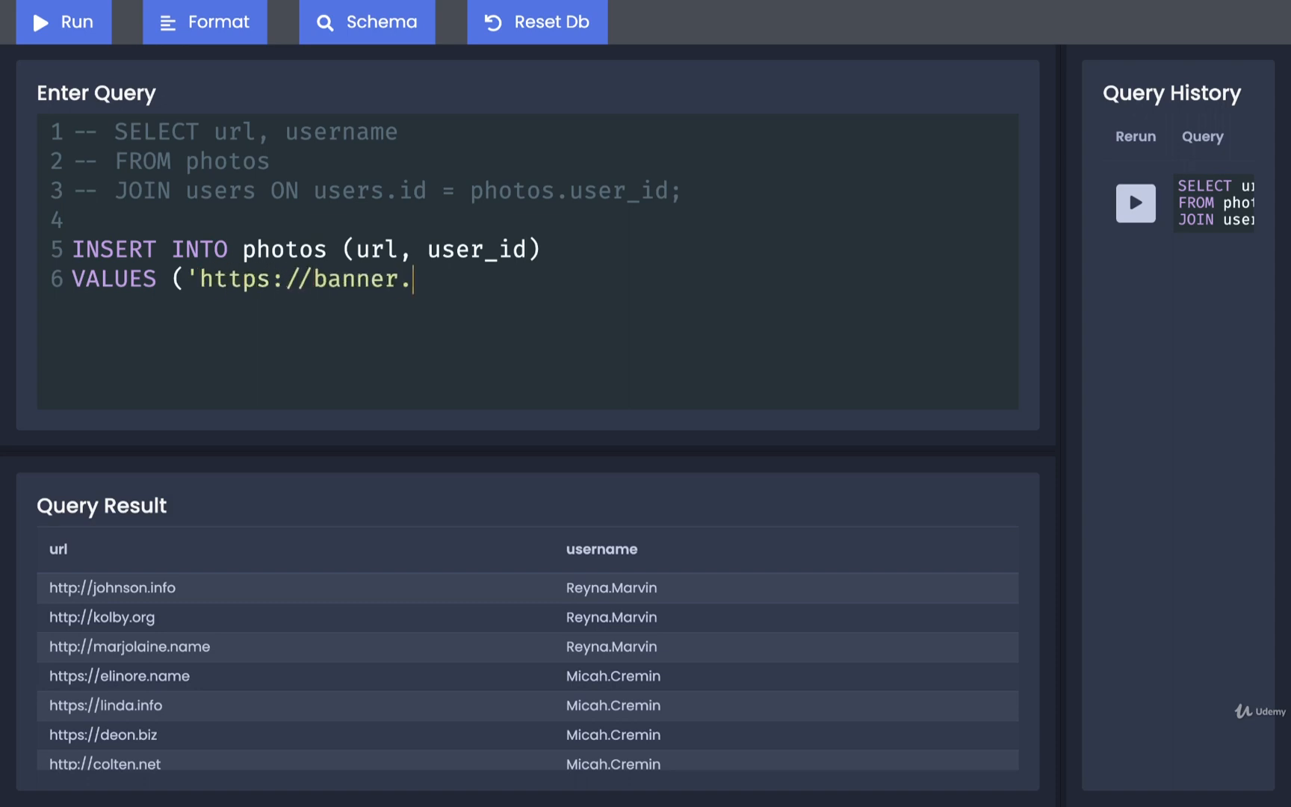
type("jpg', NULL);")
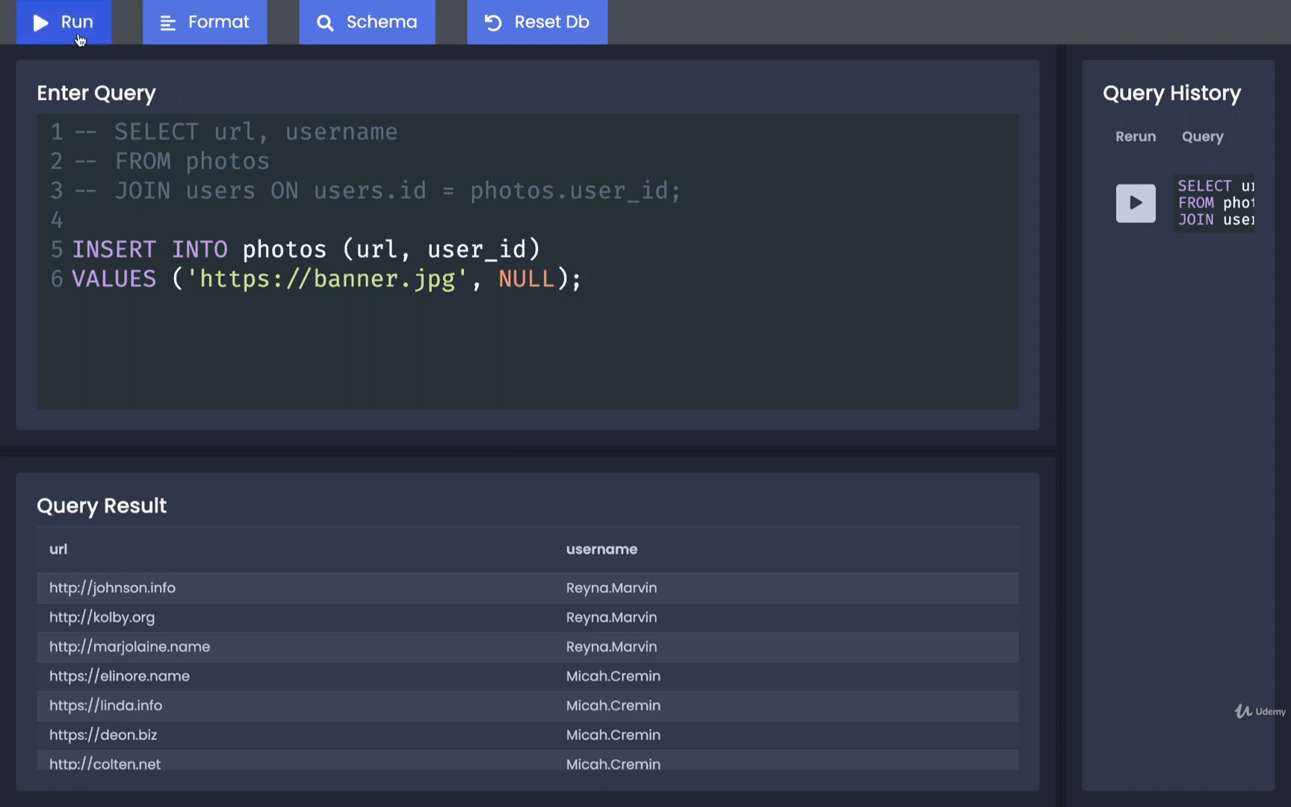
left_click(64, 21)
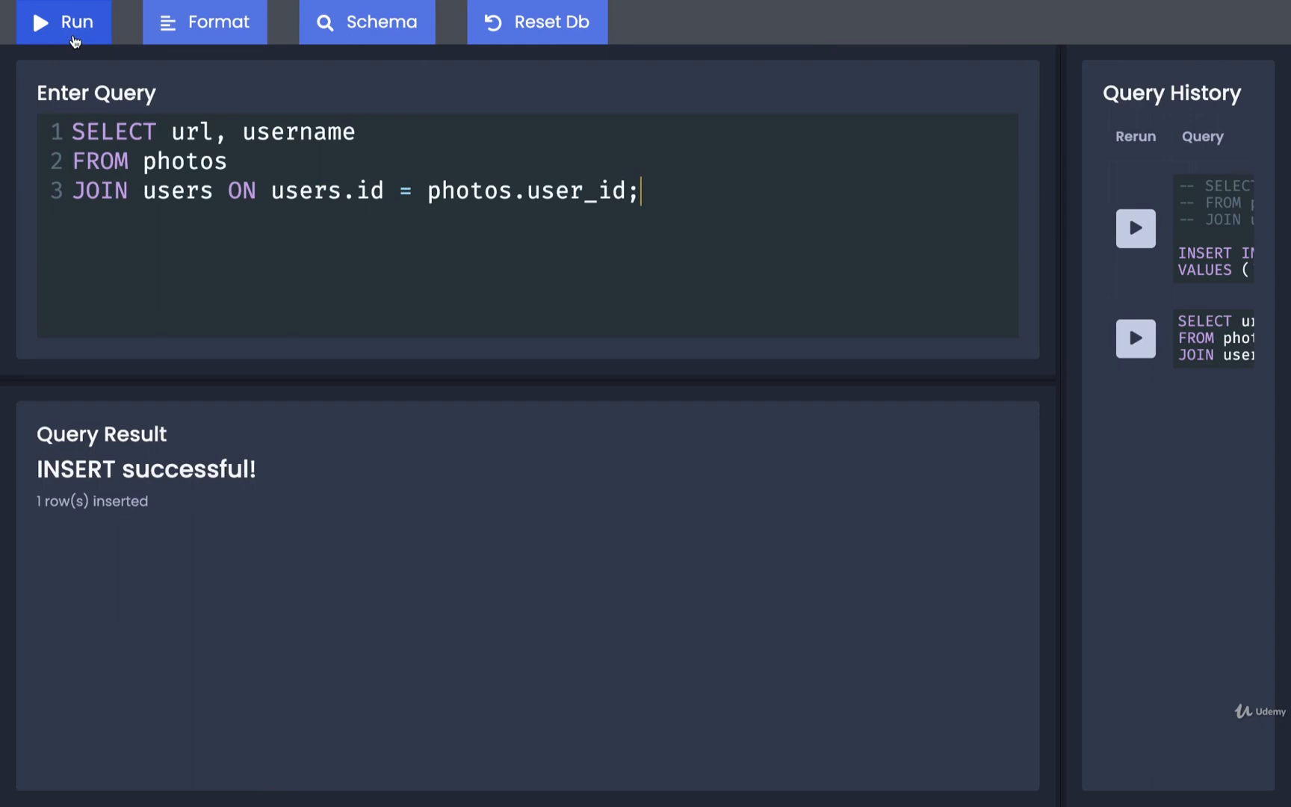
- Run the url–username join and scroll the results, which contain no banner.jpg row
left_click(64, 21)
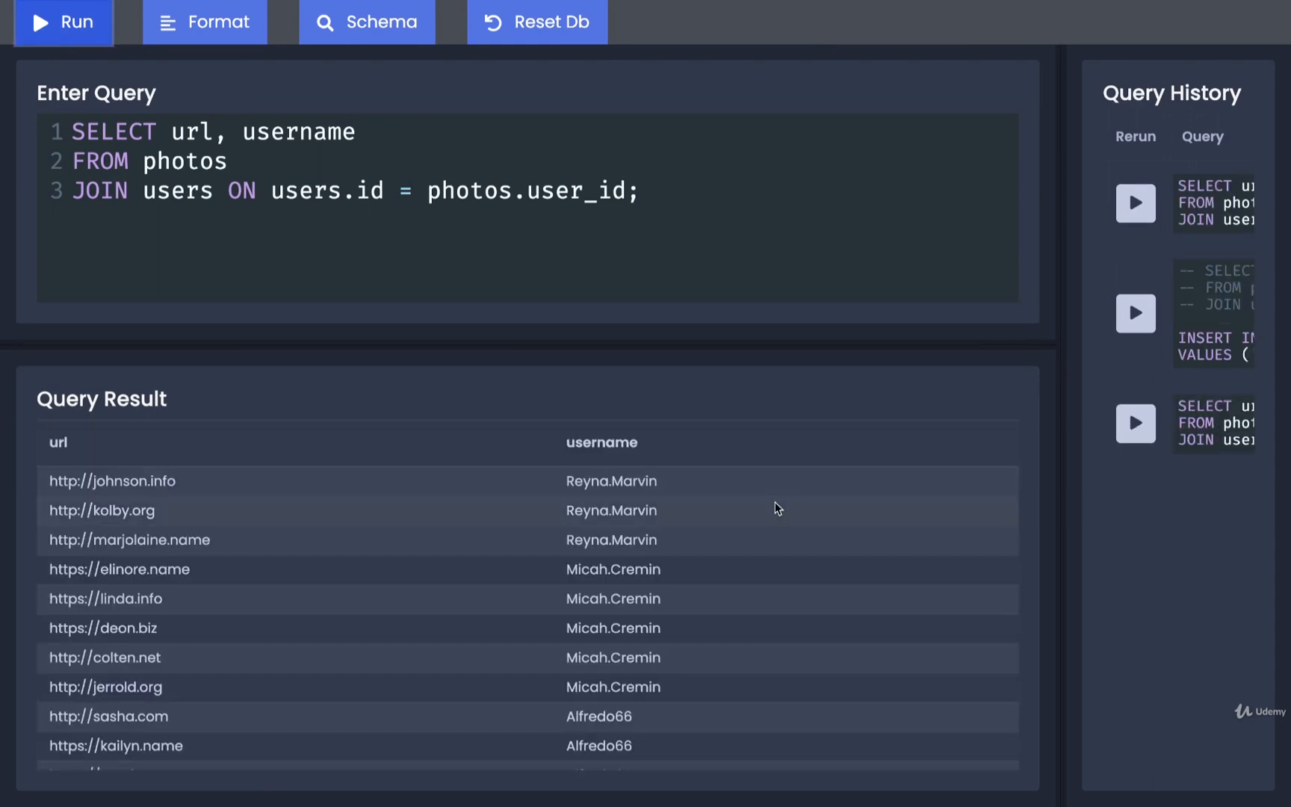
mouse_move(718, 347)
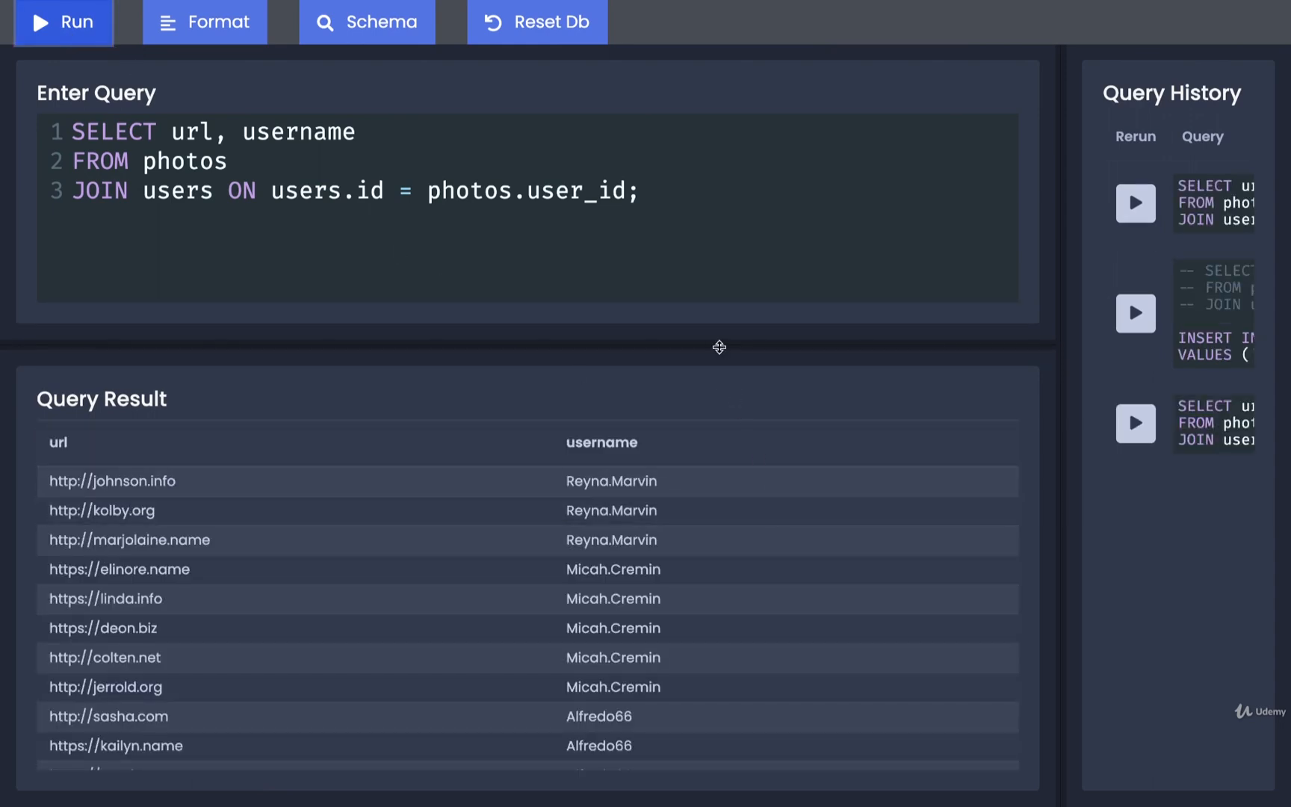
scroll("down", 3)
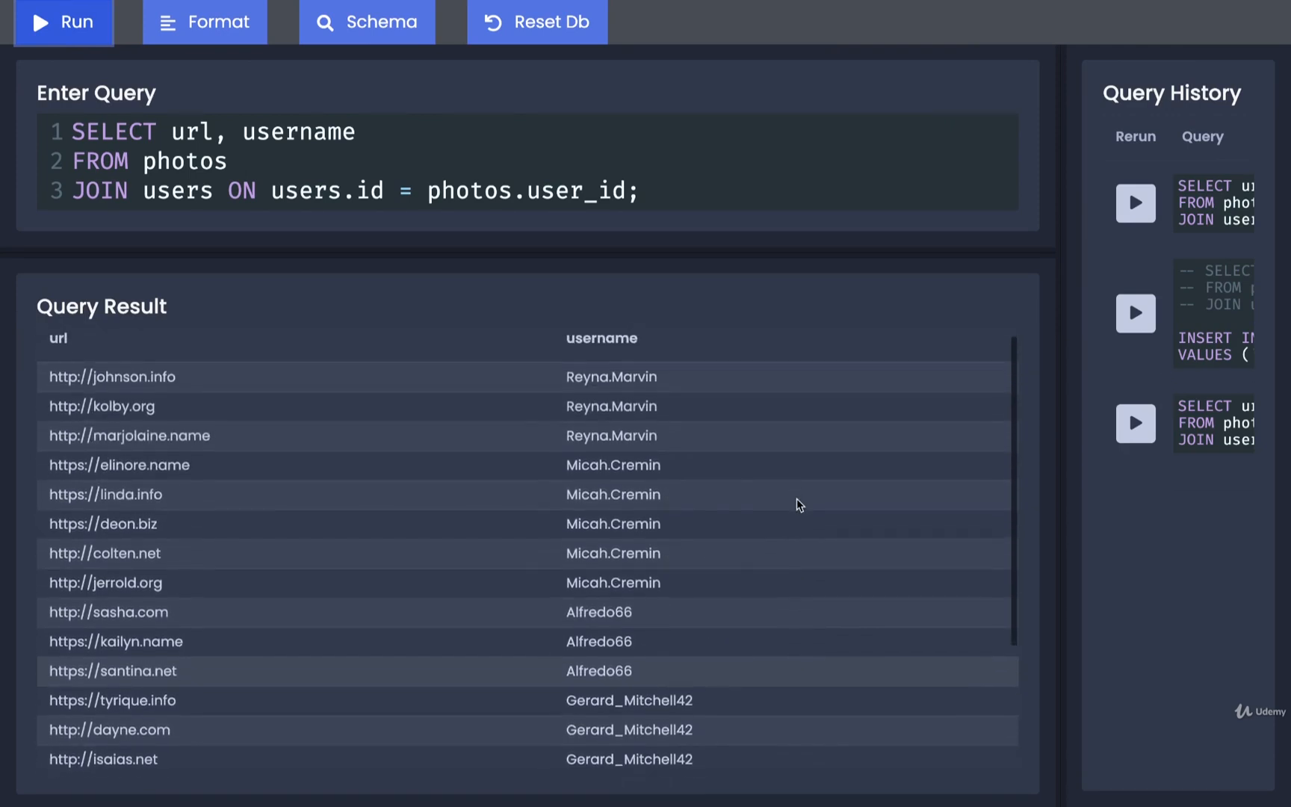
scroll("down", 3)
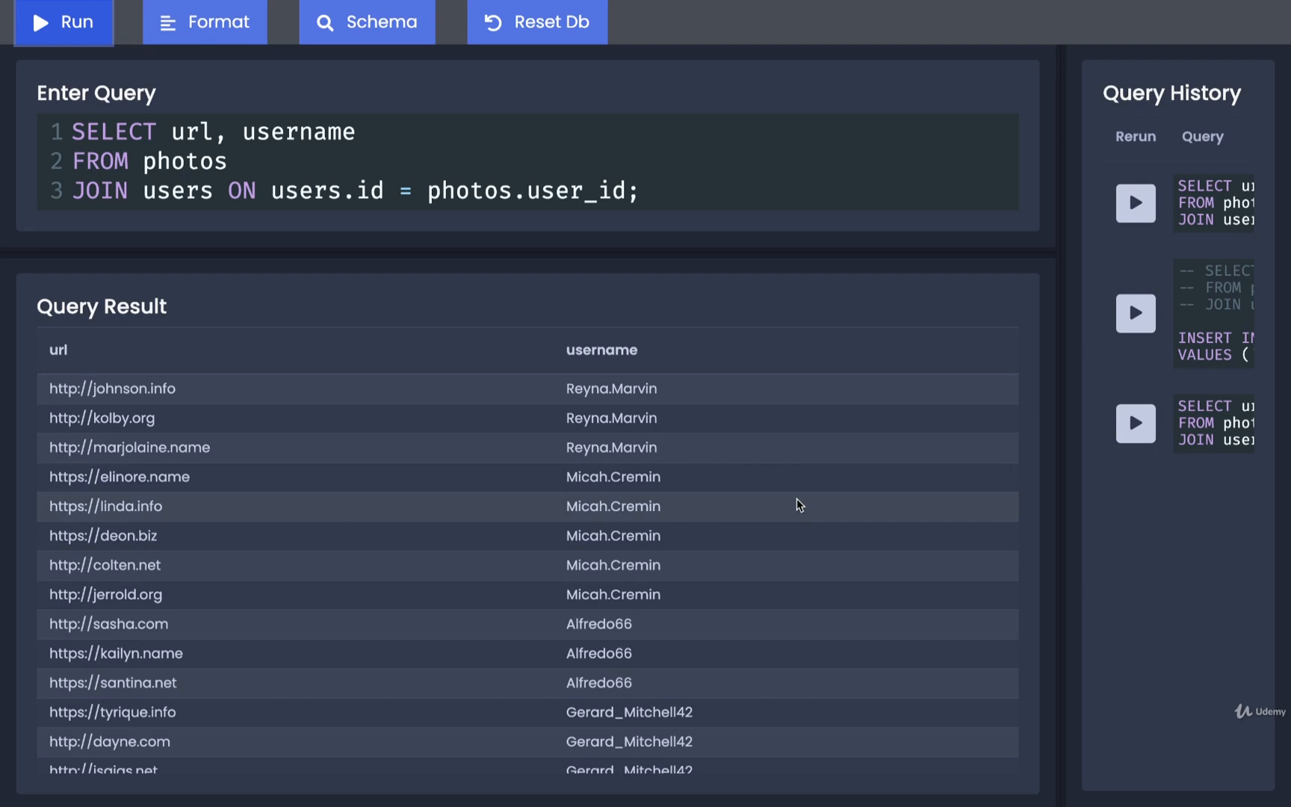
scroll("down", 3)
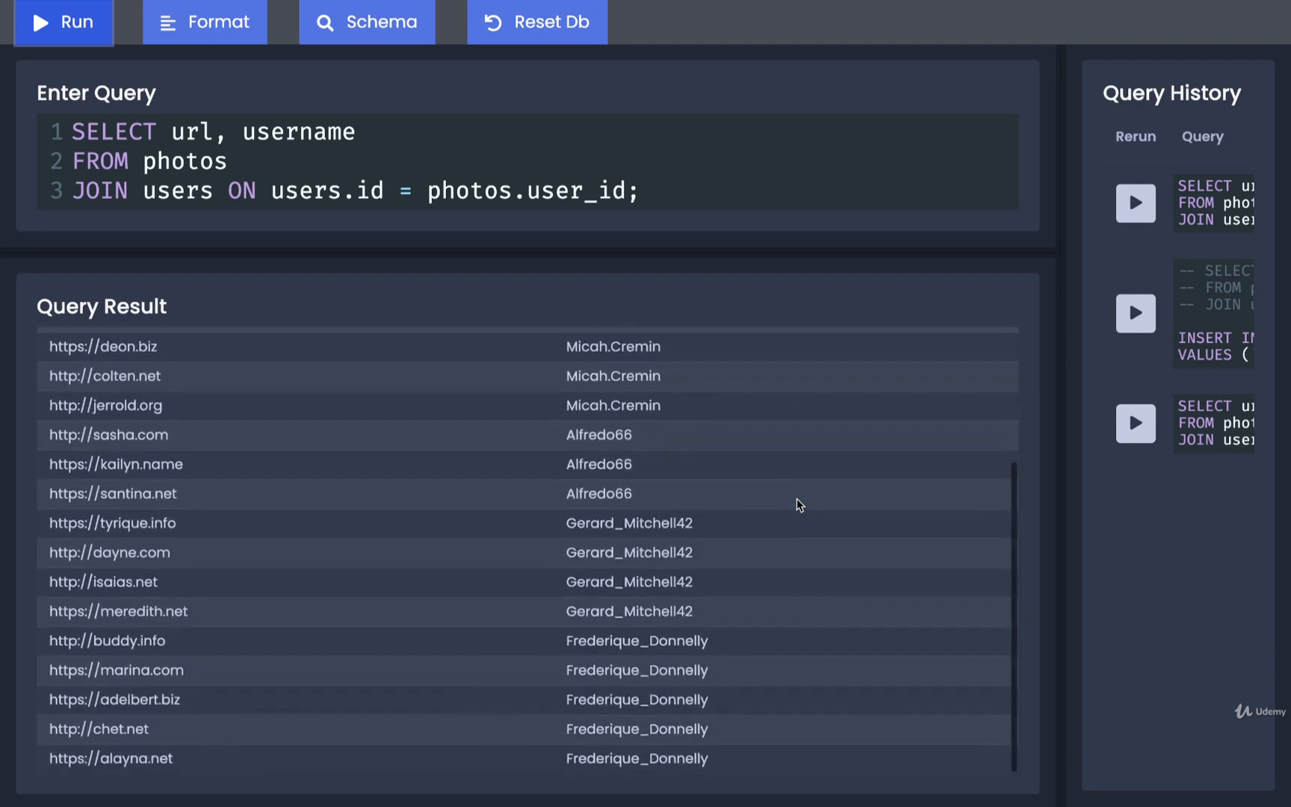
scroll("up", 3)
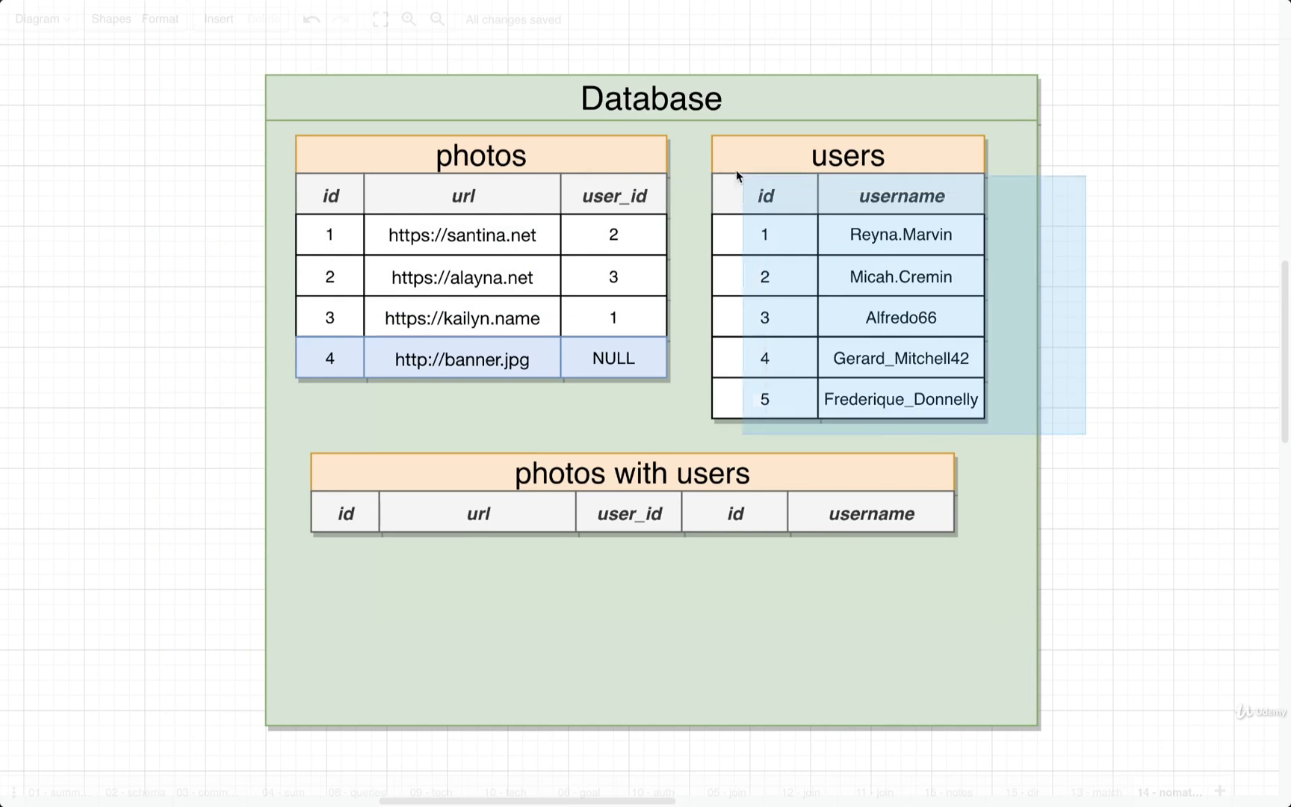
left_click(481, 155)
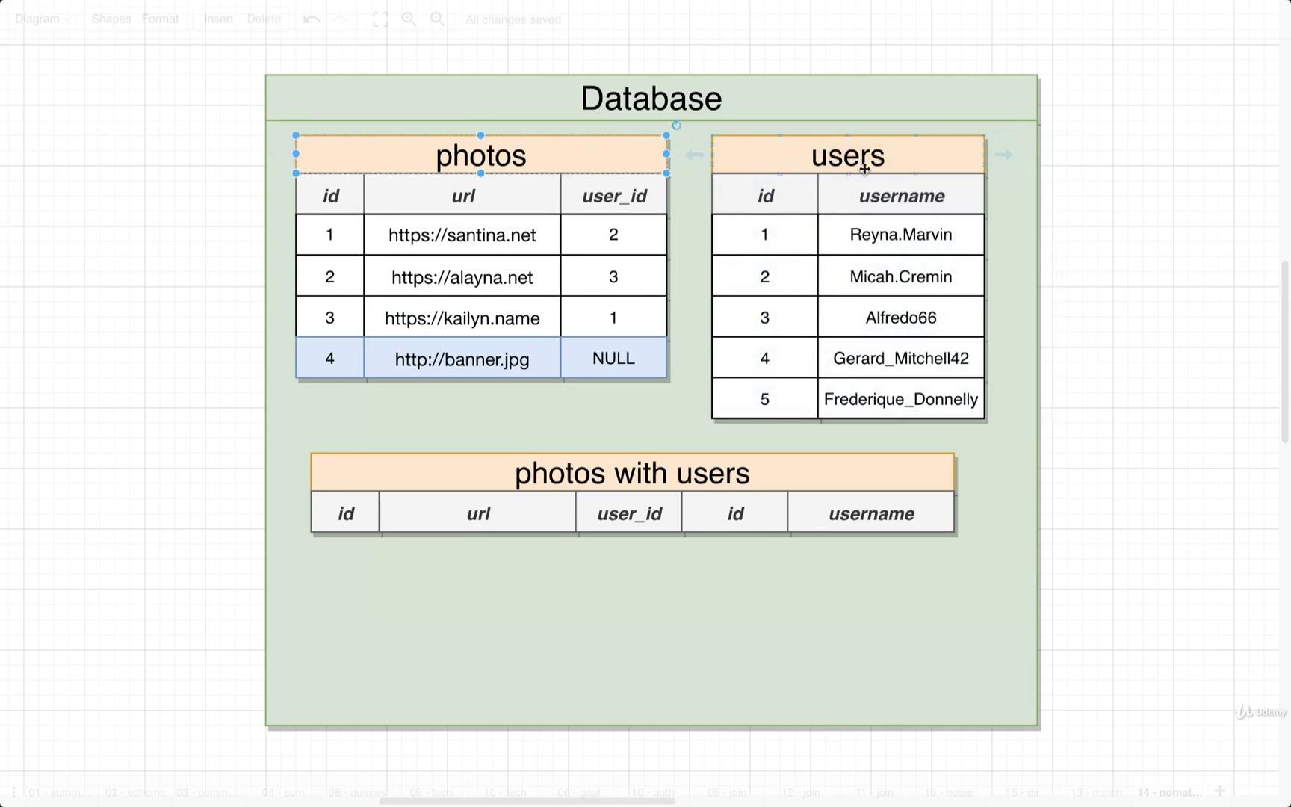
left_click(1152, 305)
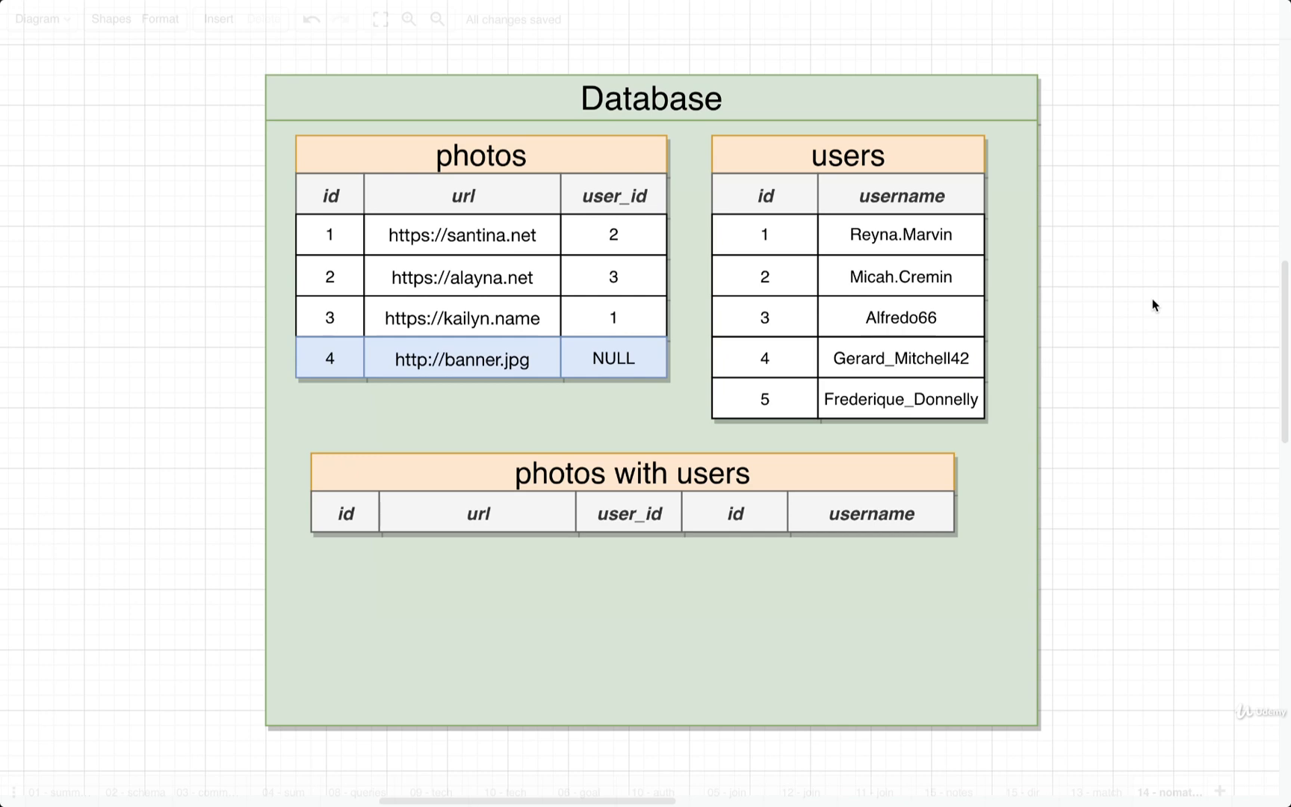
left_click(630, 473)
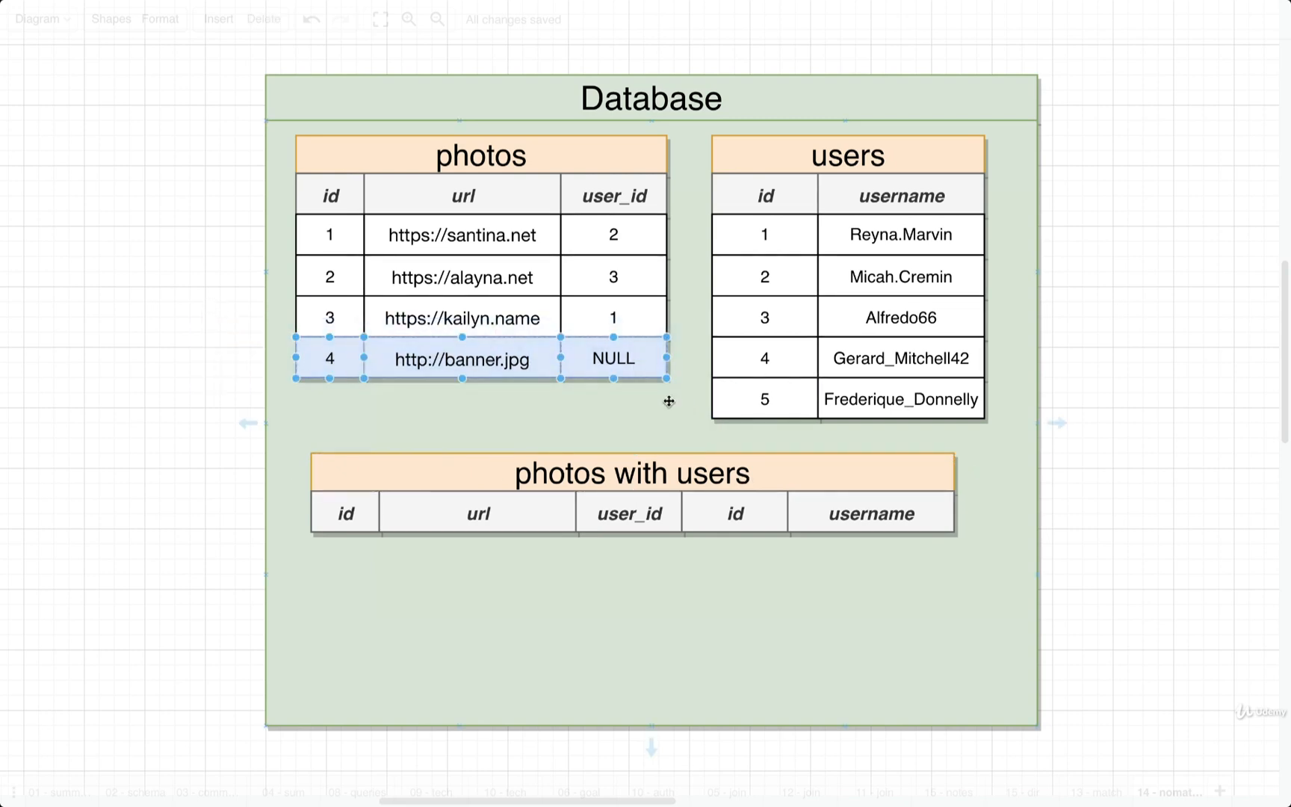
mouse_move(649, 404)
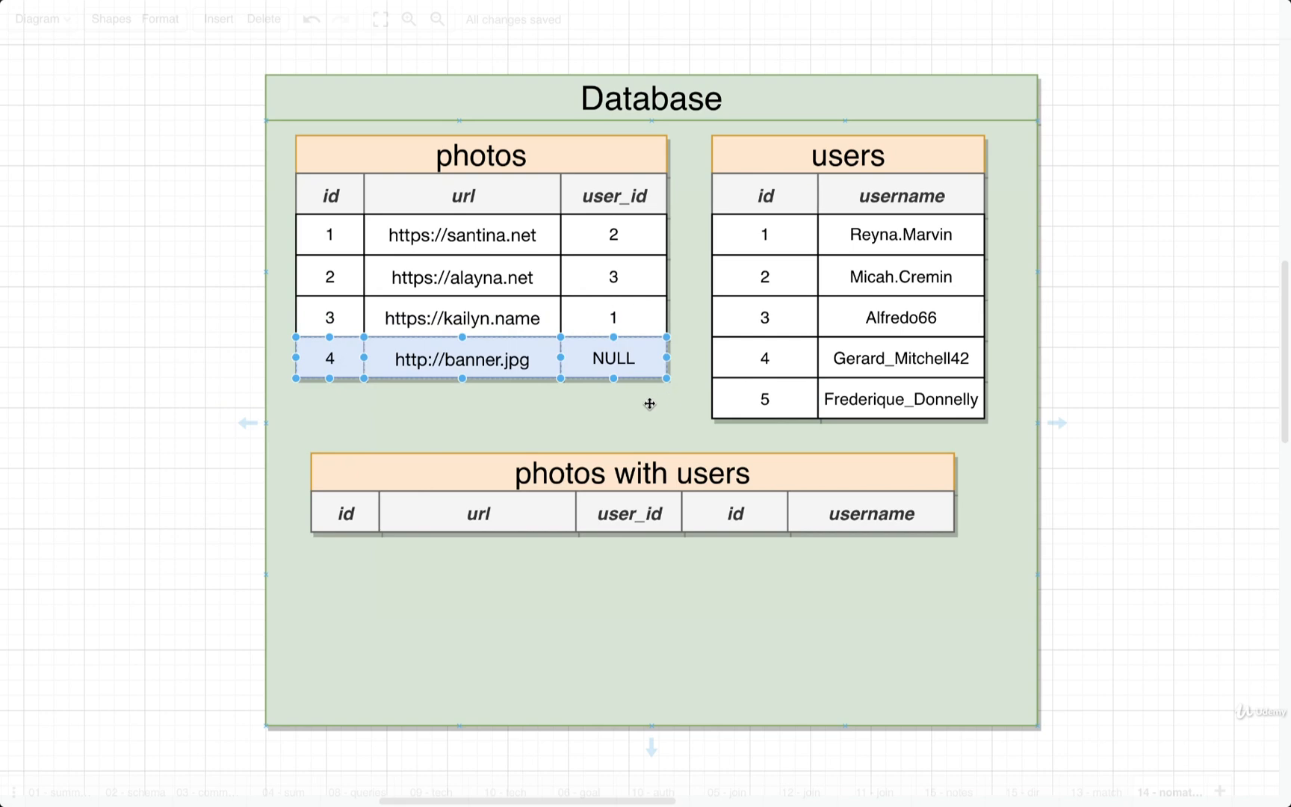
mouse_move(1125, 506)
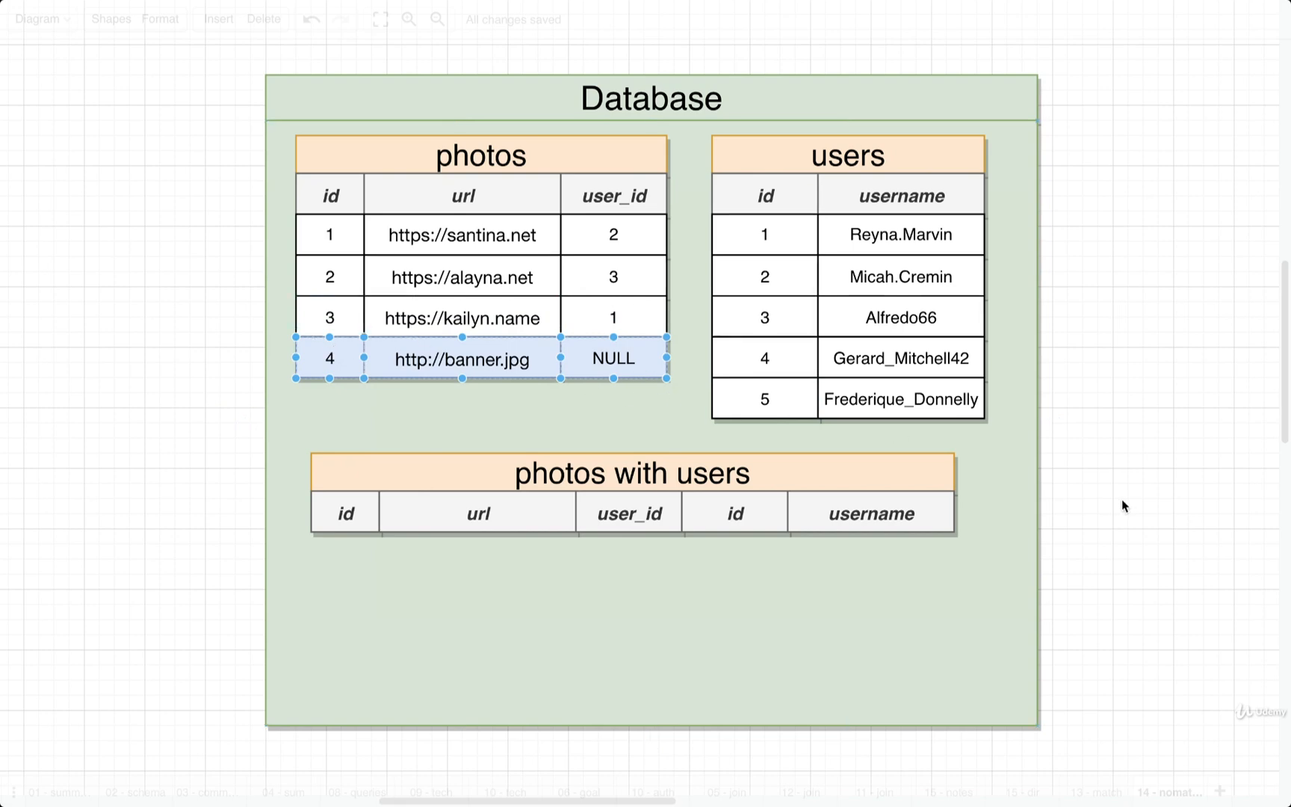